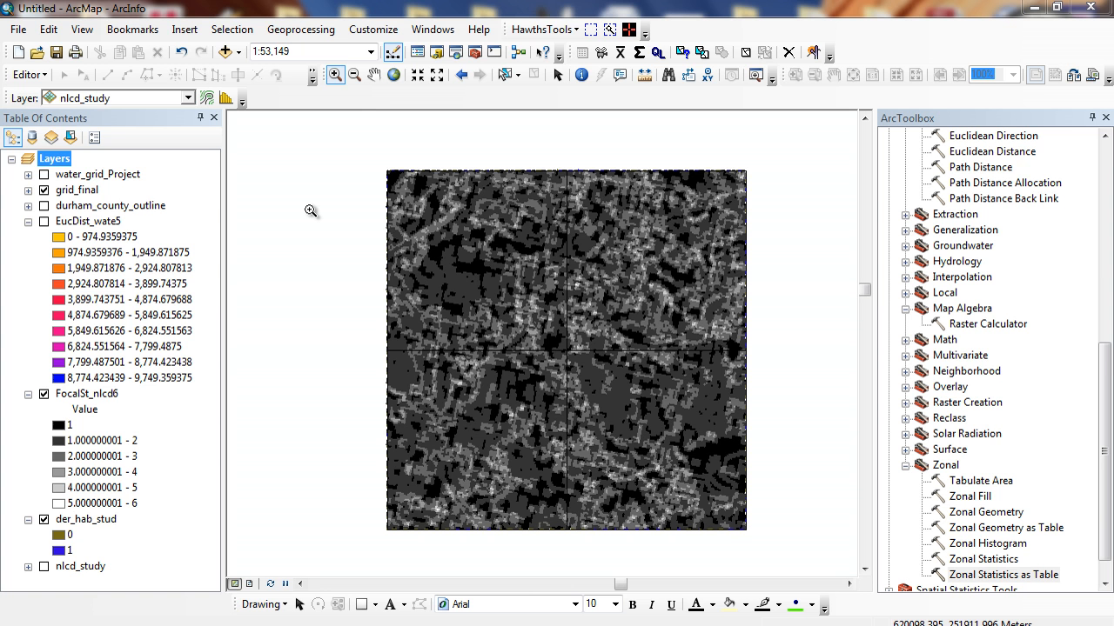
mouse_move(289, 202)
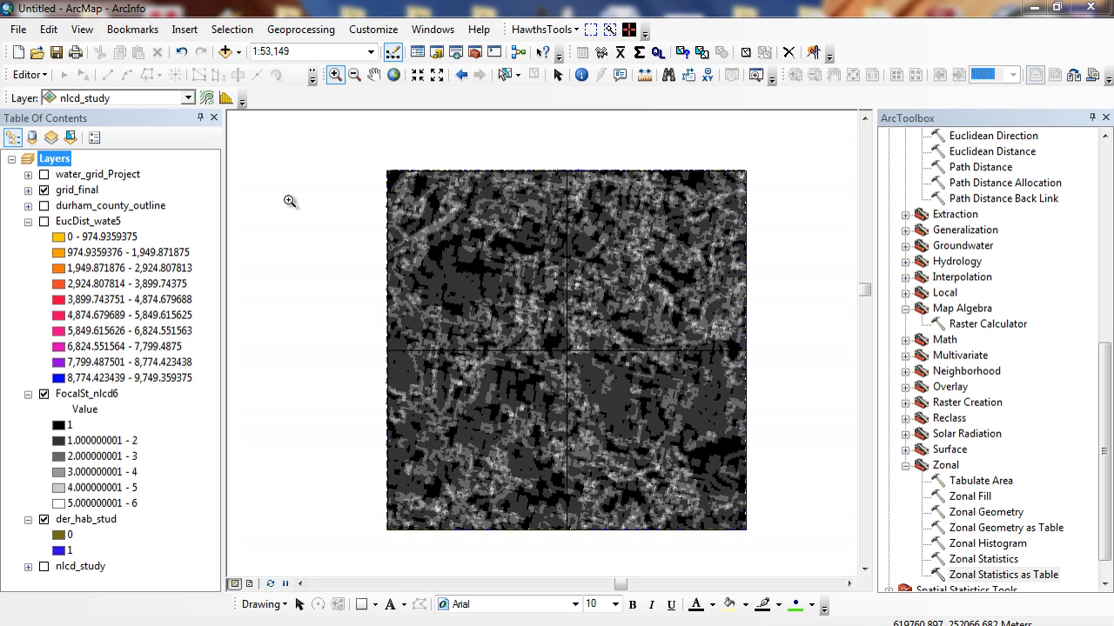
mouse_move(61, 251)
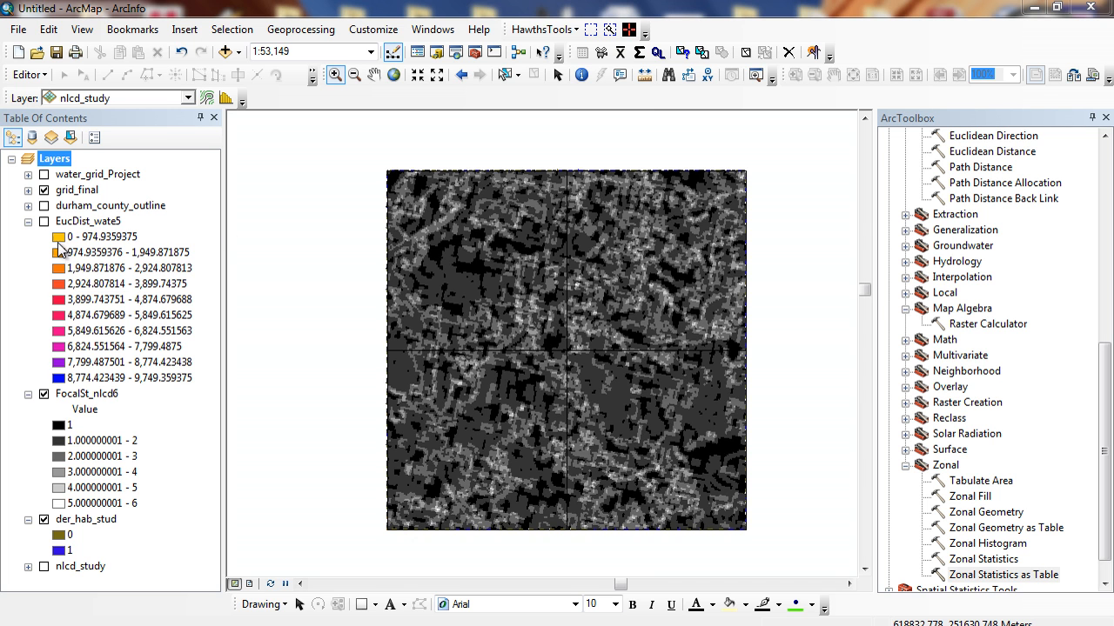
- Hide the FocalSt_nlcd6 layer so the der_hab_stud 0/1 habitat raster shows on the map
click(43, 221)
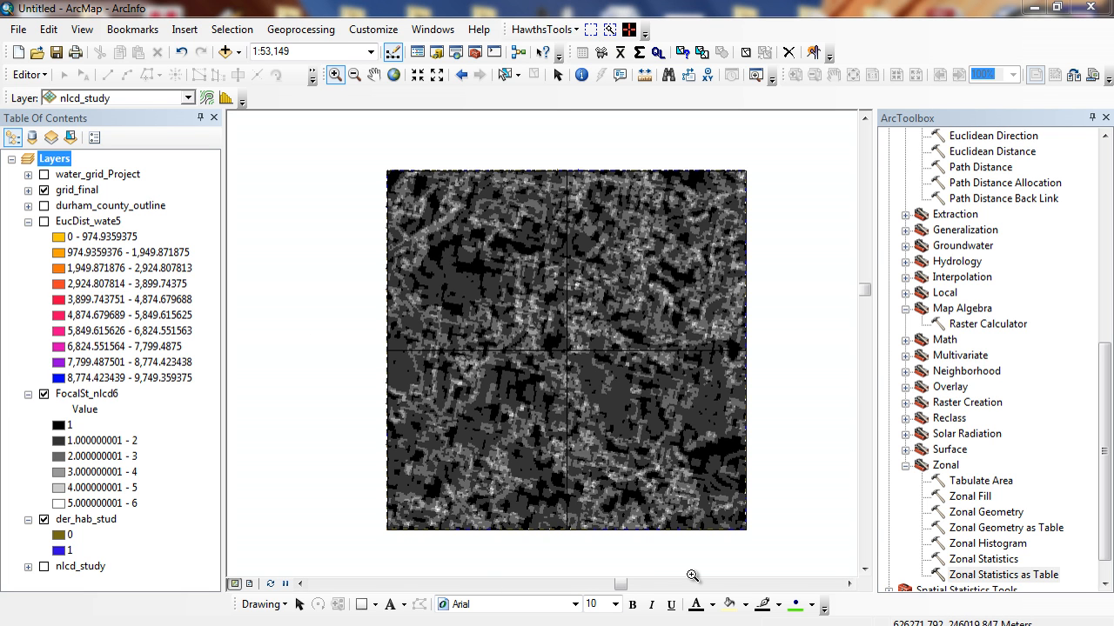
click(87, 393)
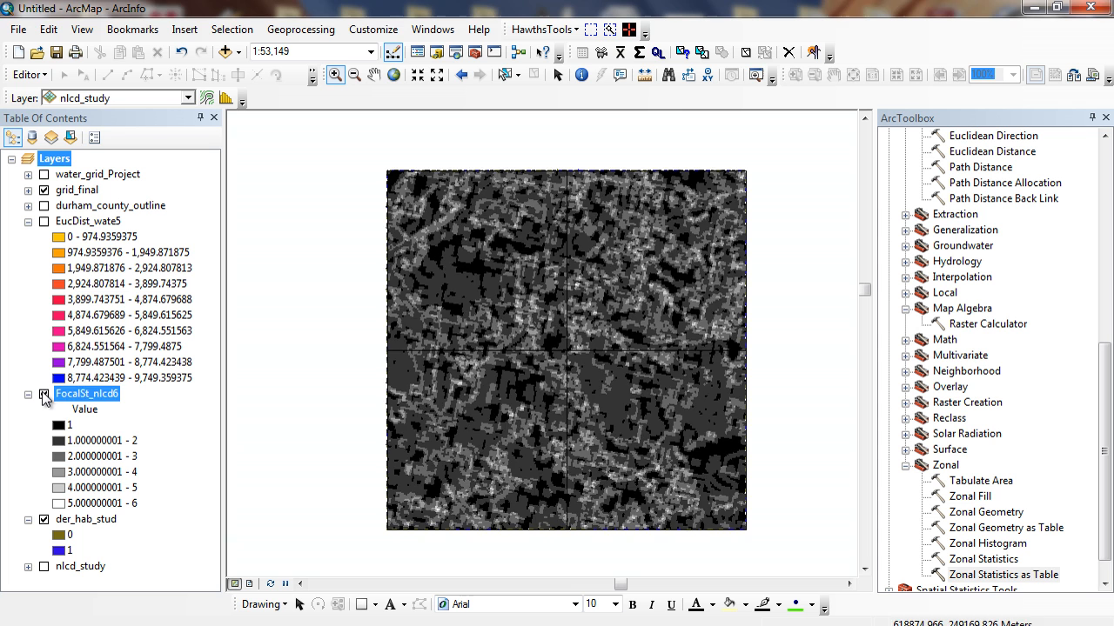
click(43, 393)
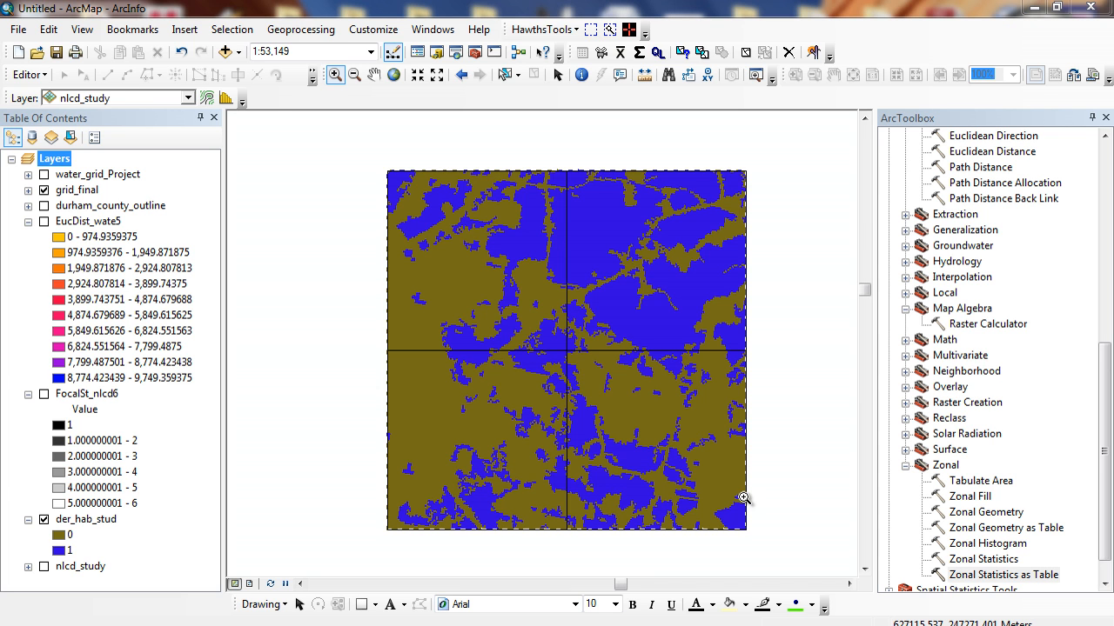
mouse_move(7, 512)
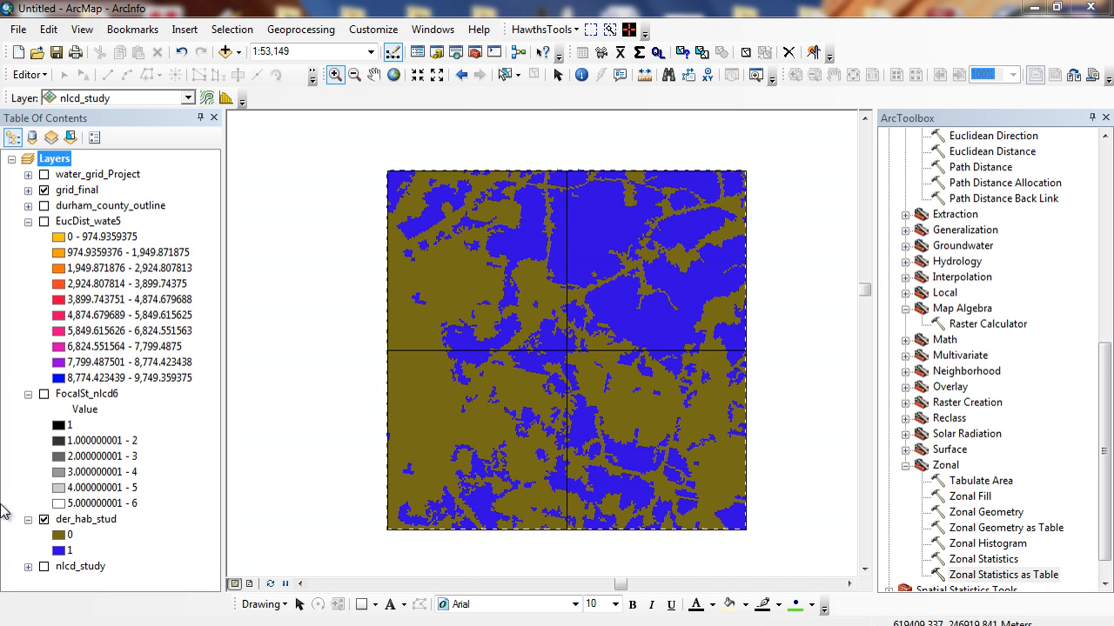
mouse_move(167, 511)
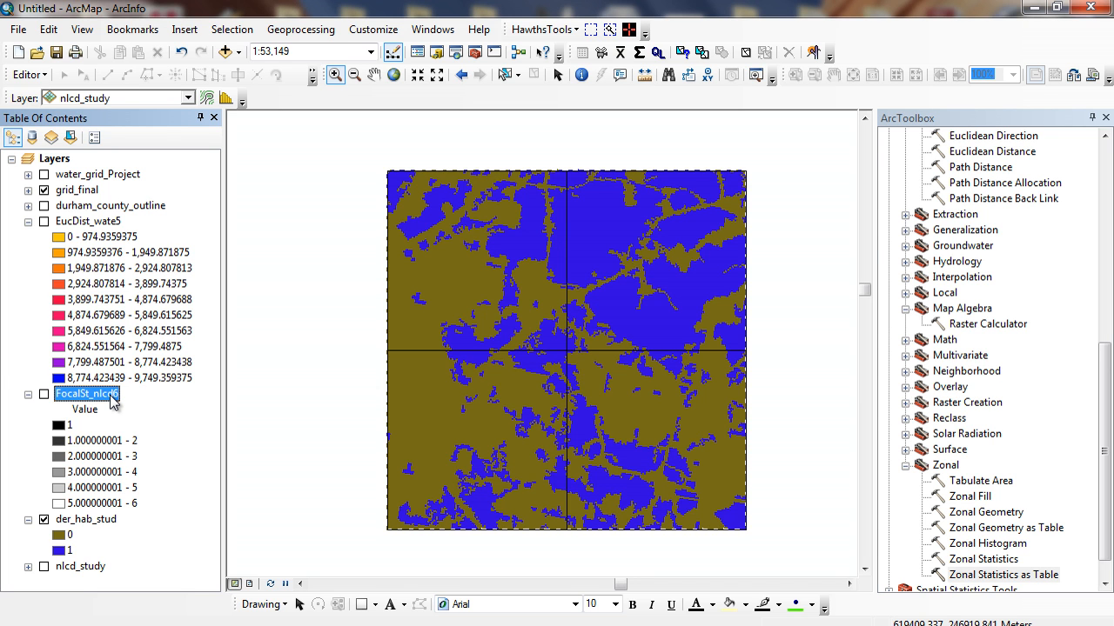
mouse_move(43, 503)
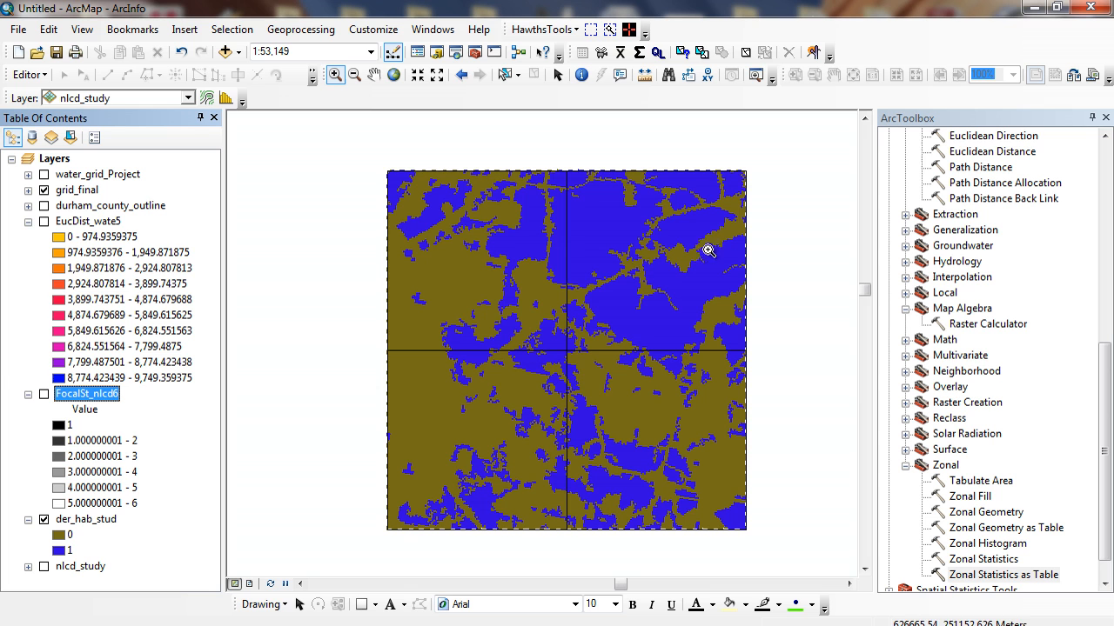
mouse_move(584, 222)
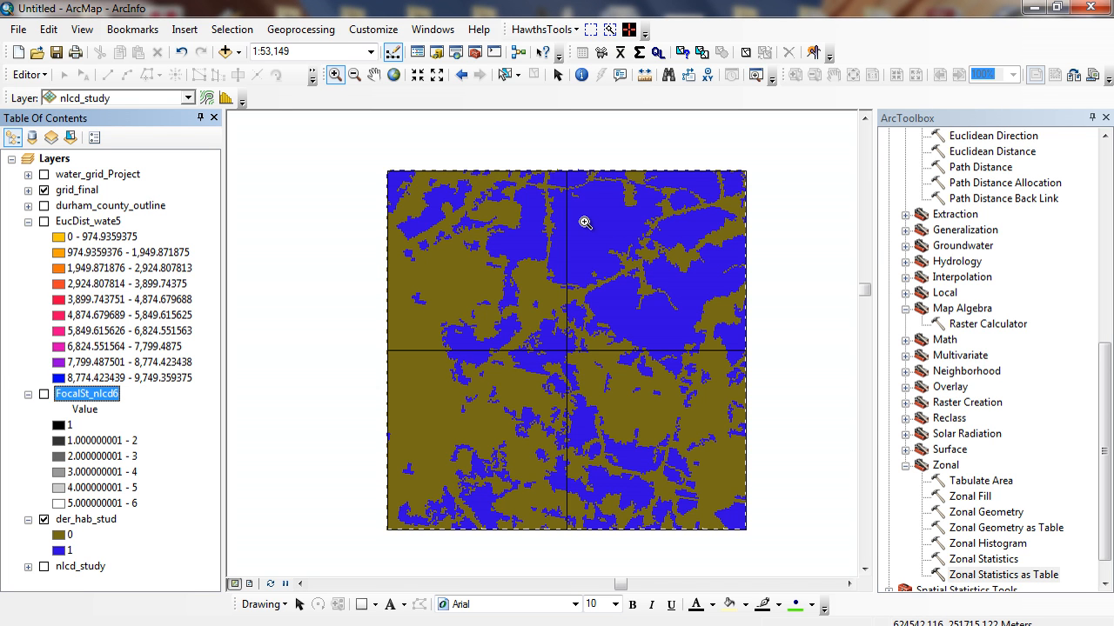
mouse_move(391, 375)
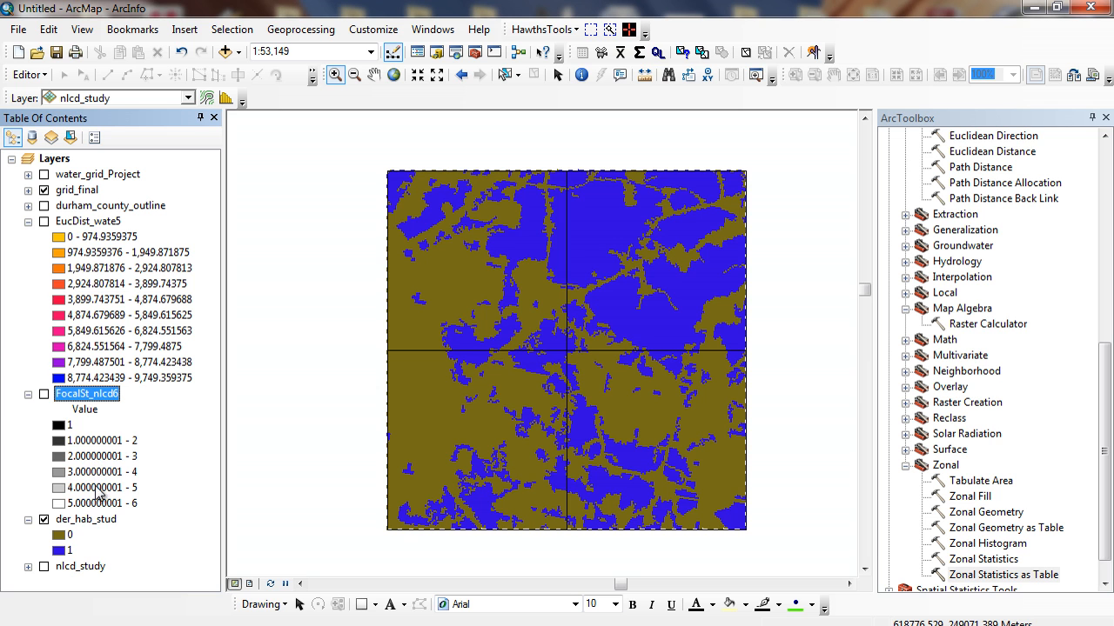
scroll(down, 3)
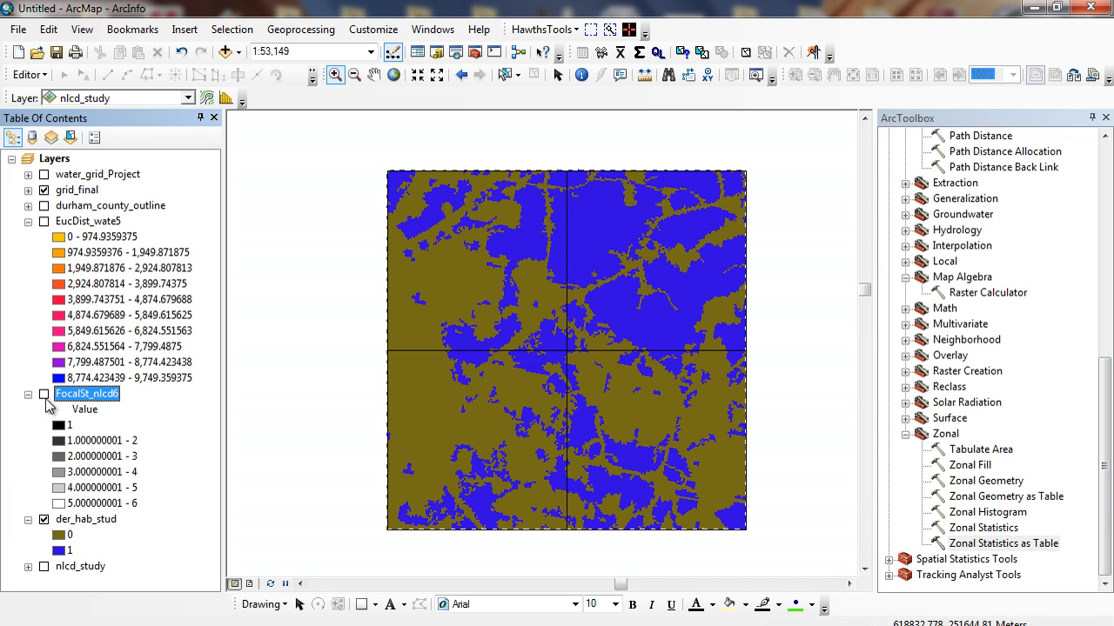
- Show FocalSt_nlcd6 again and draw grid_final with yellow outlines over it
click(43, 393)
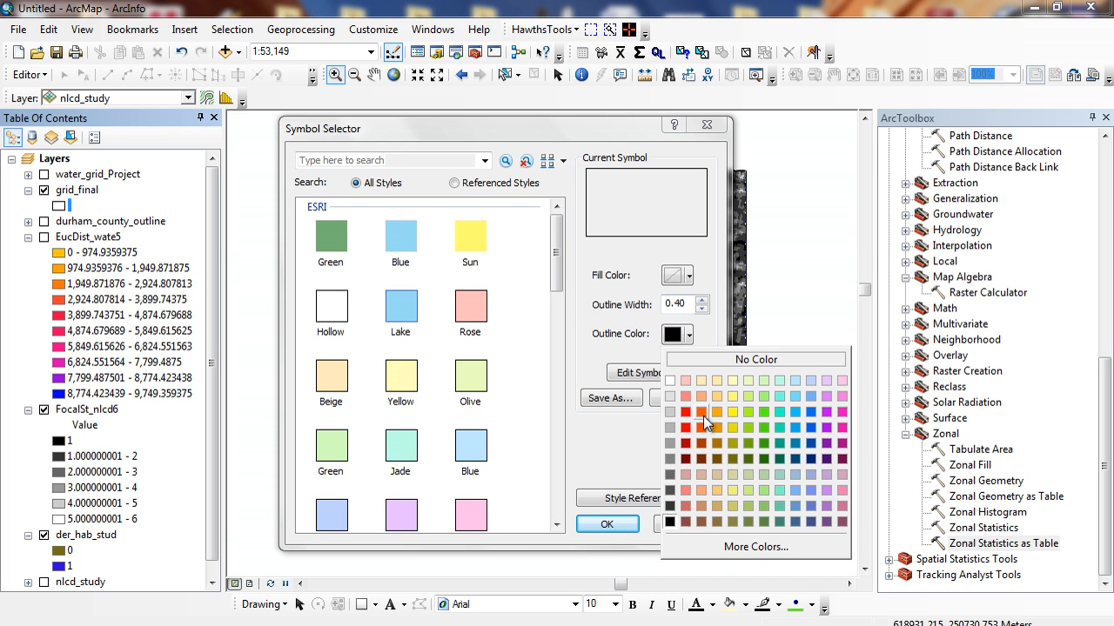
click(607, 524)
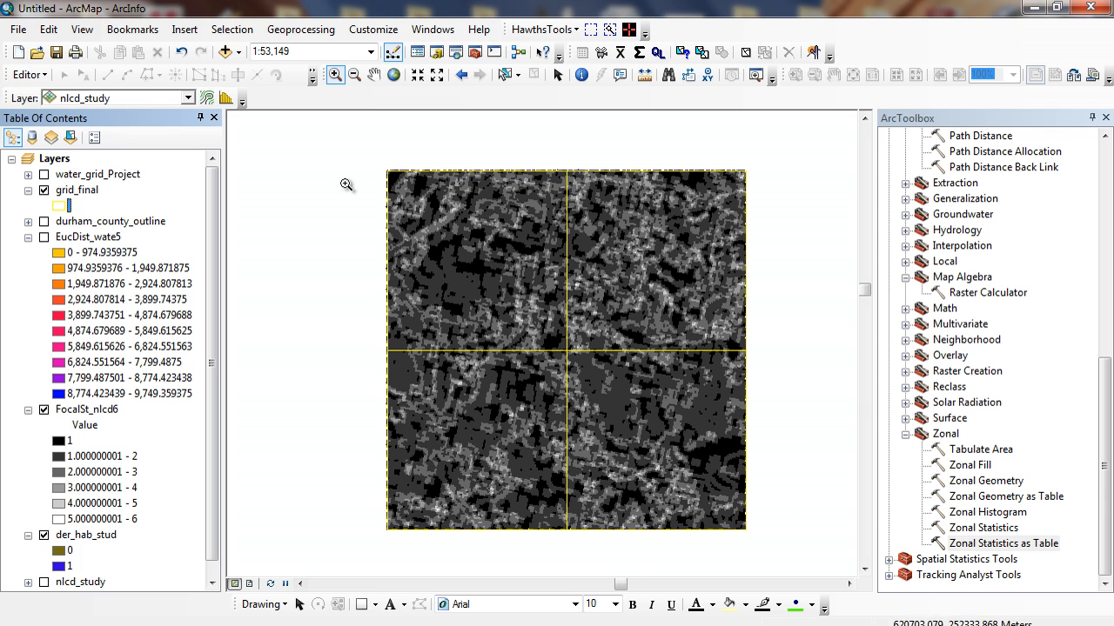
mouse_move(268, 240)
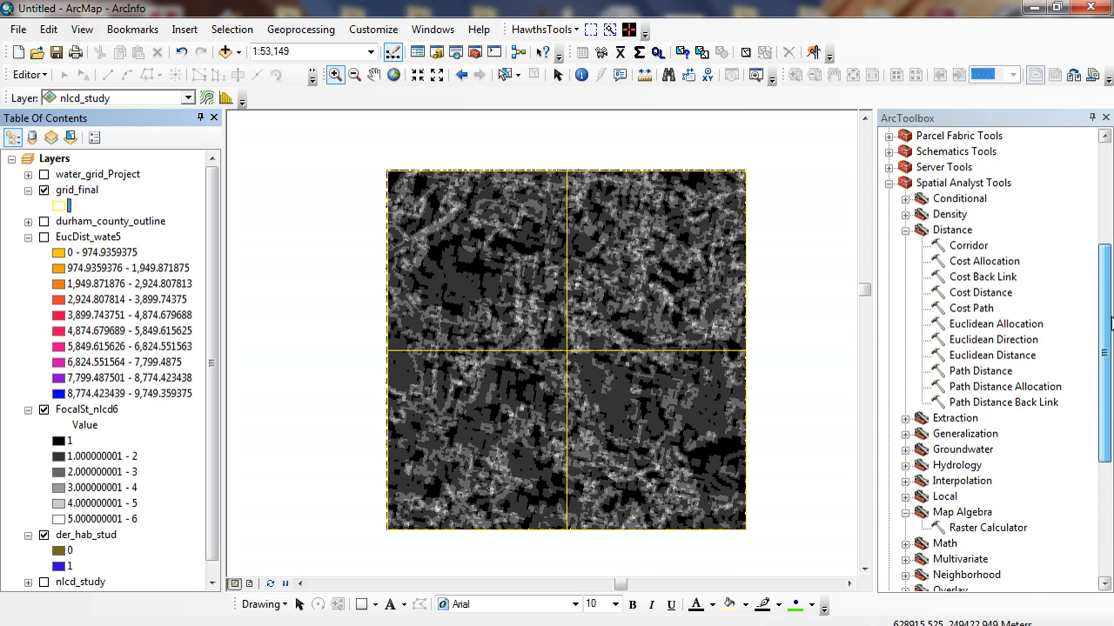
scroll(down, 3)
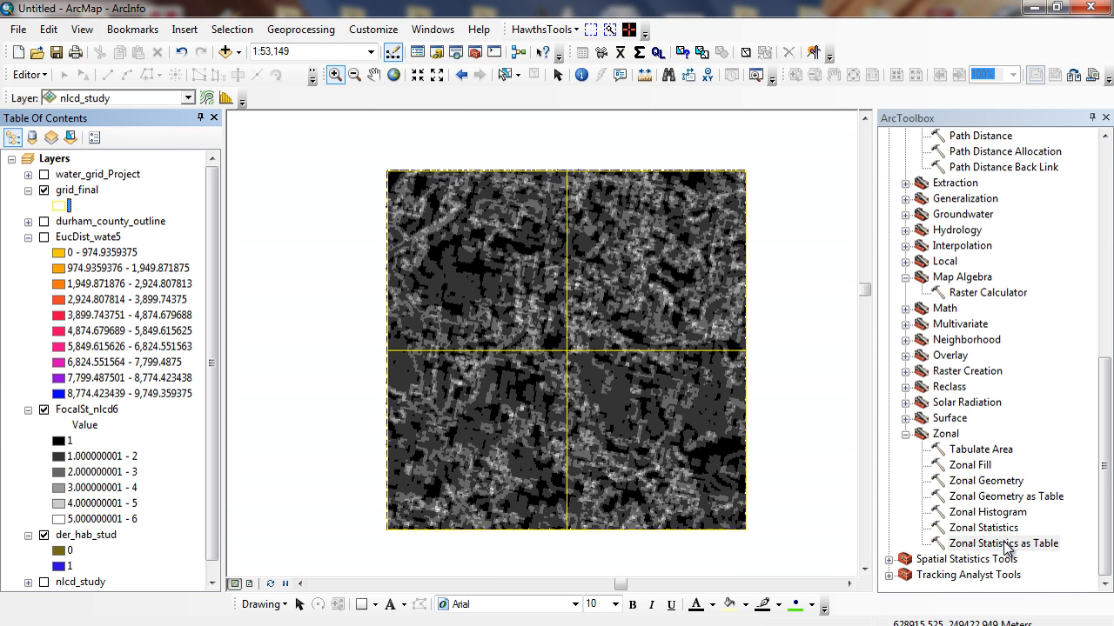
- Run Zonal Statistics as Table with grid_final zones, zone field Id and FocalSt_nlcd6 as value raster
double_click(1002, 543)
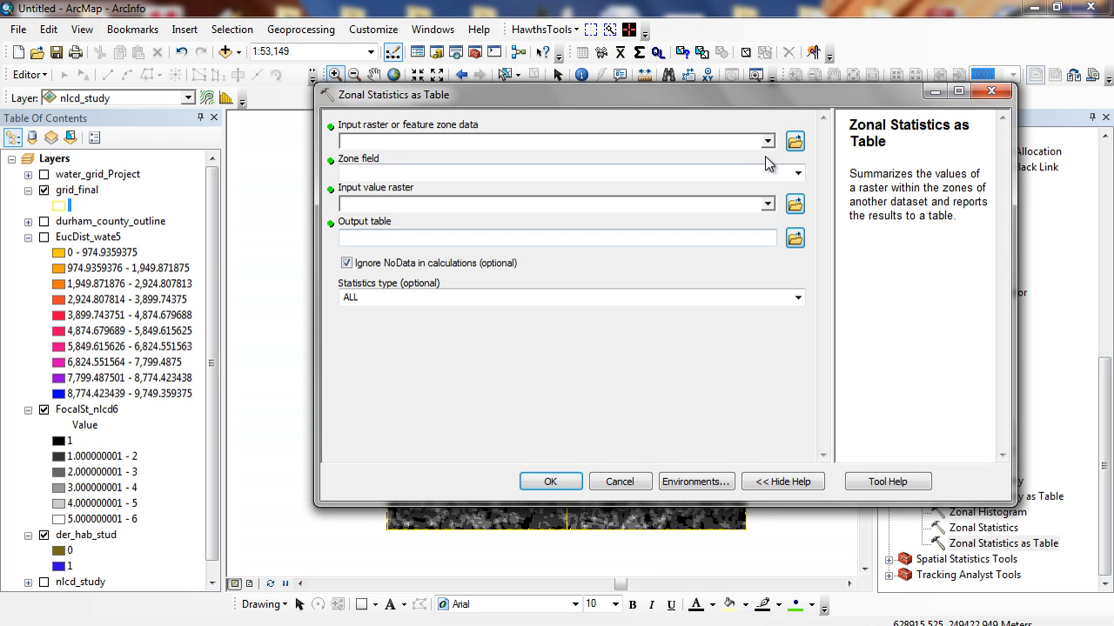
click(766, 141)
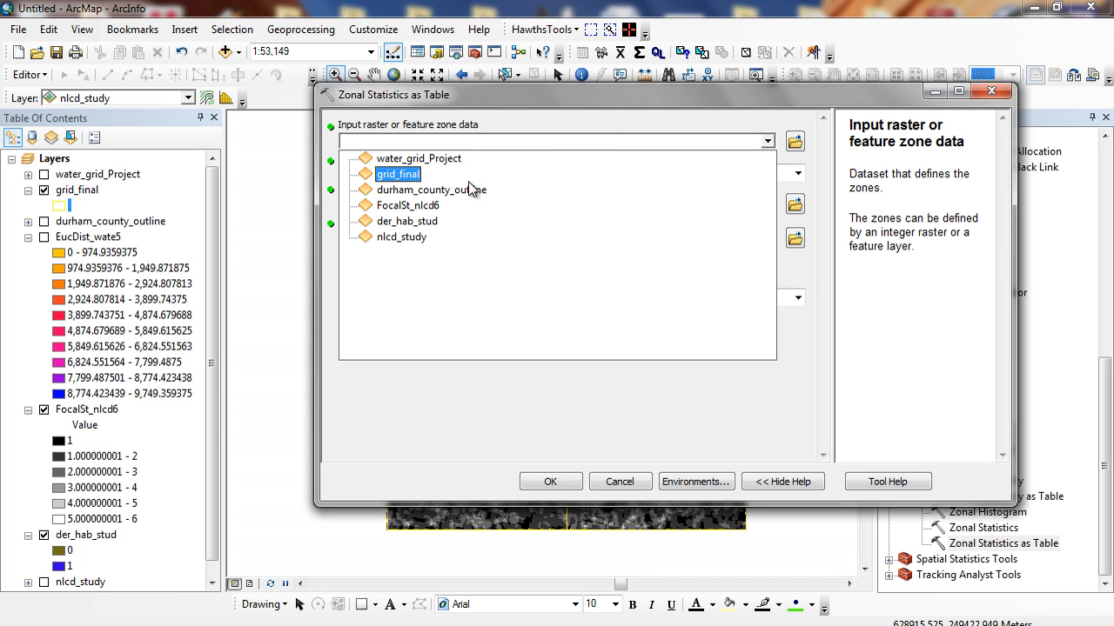
click(407, 206)
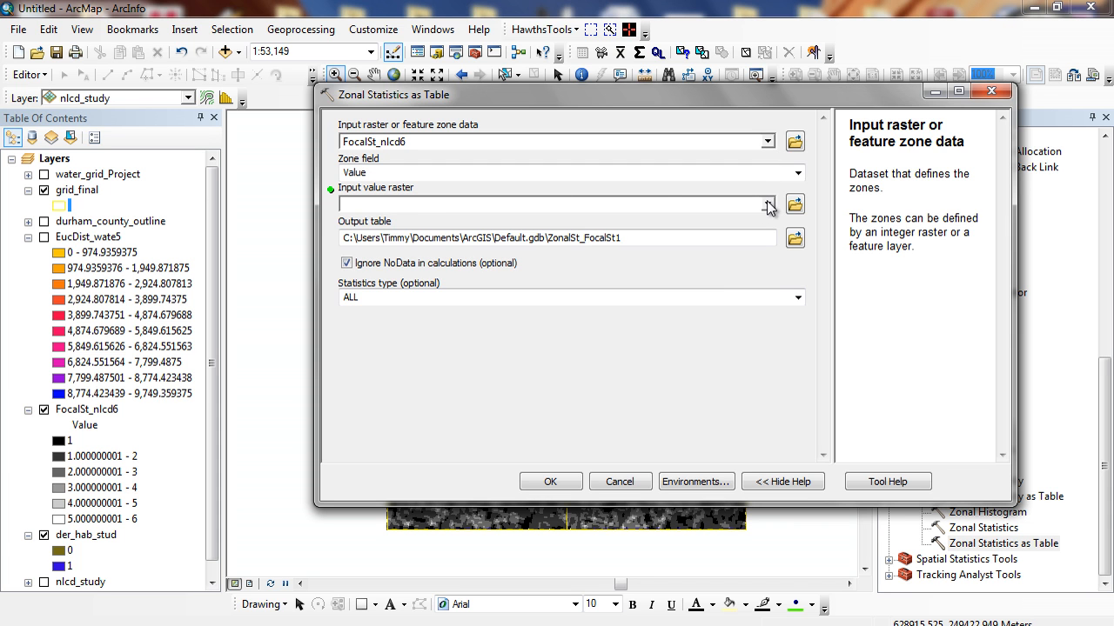
click(766, 203)
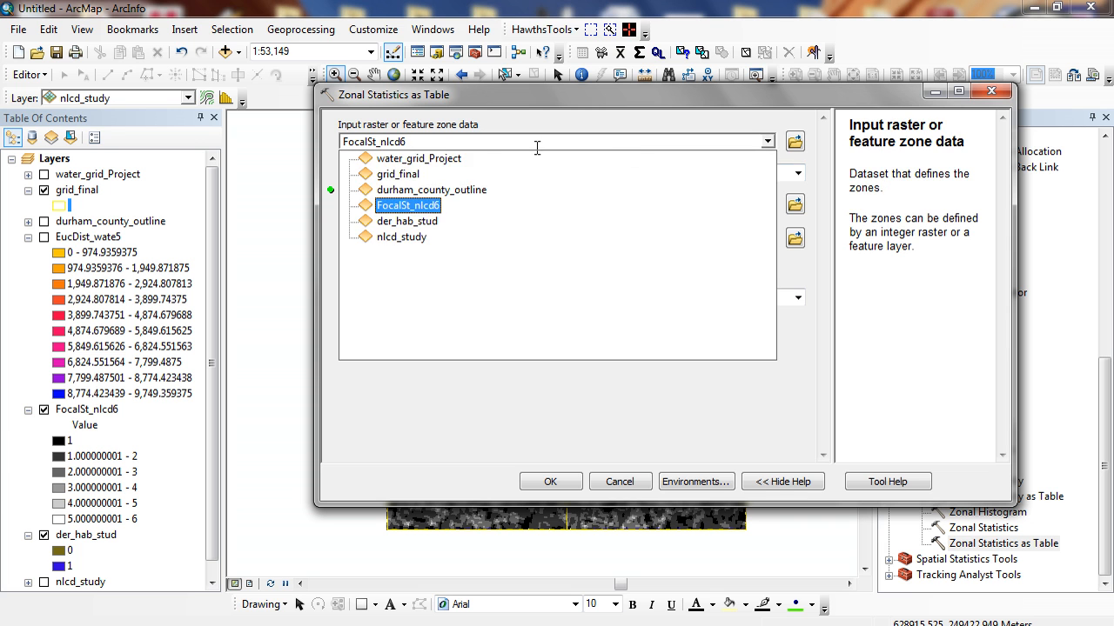
click(397, 174)
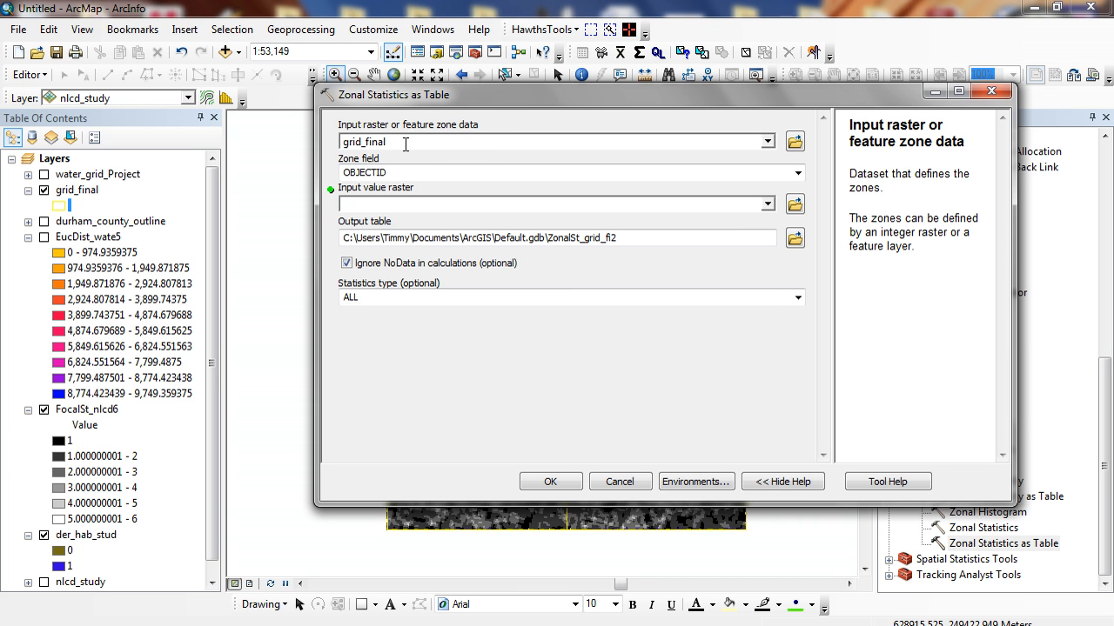
click(766, 204)
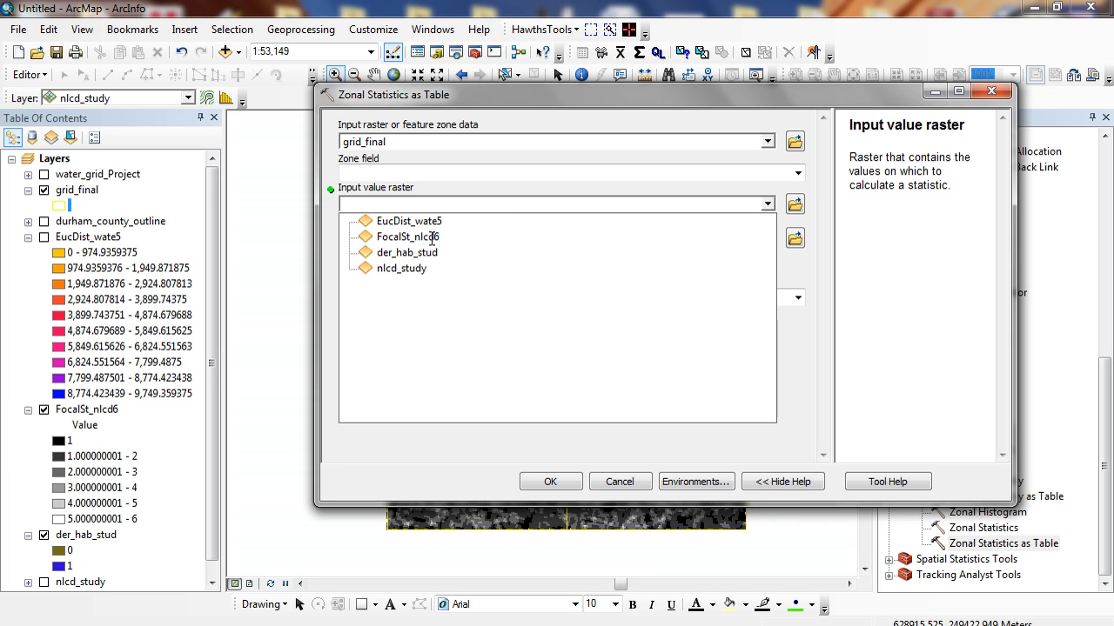
click(797, 172)
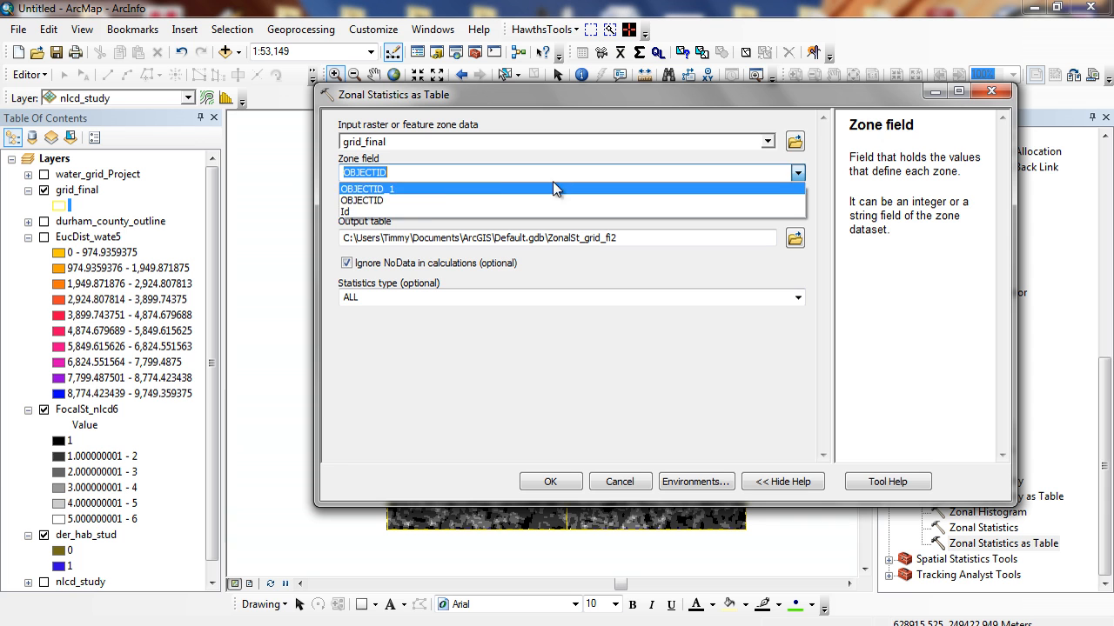
click(345, 212)
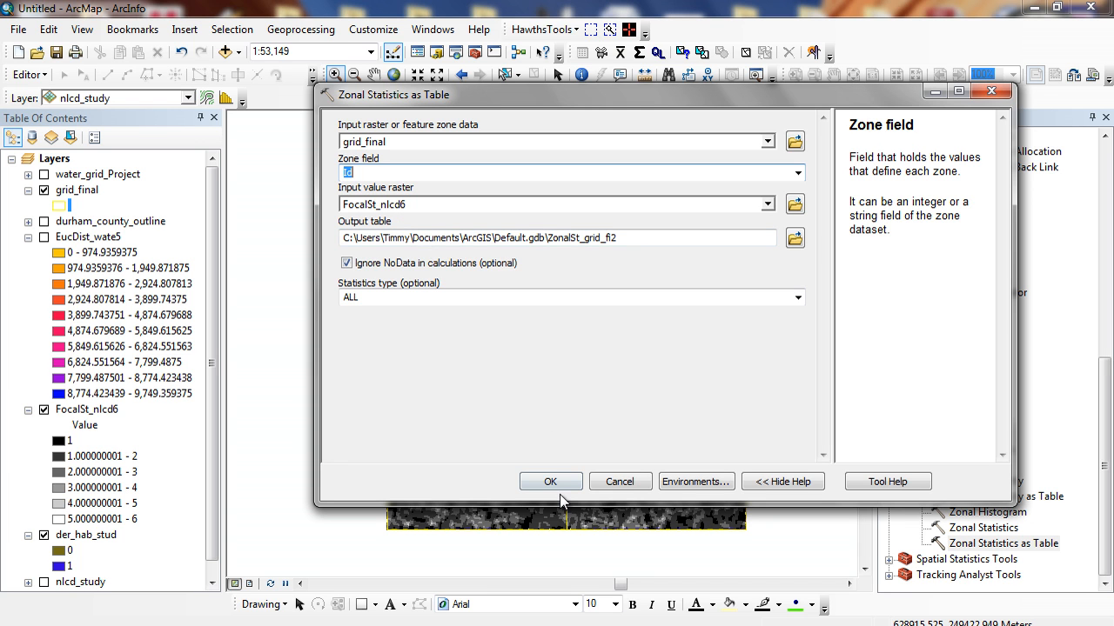
click(550, 480)
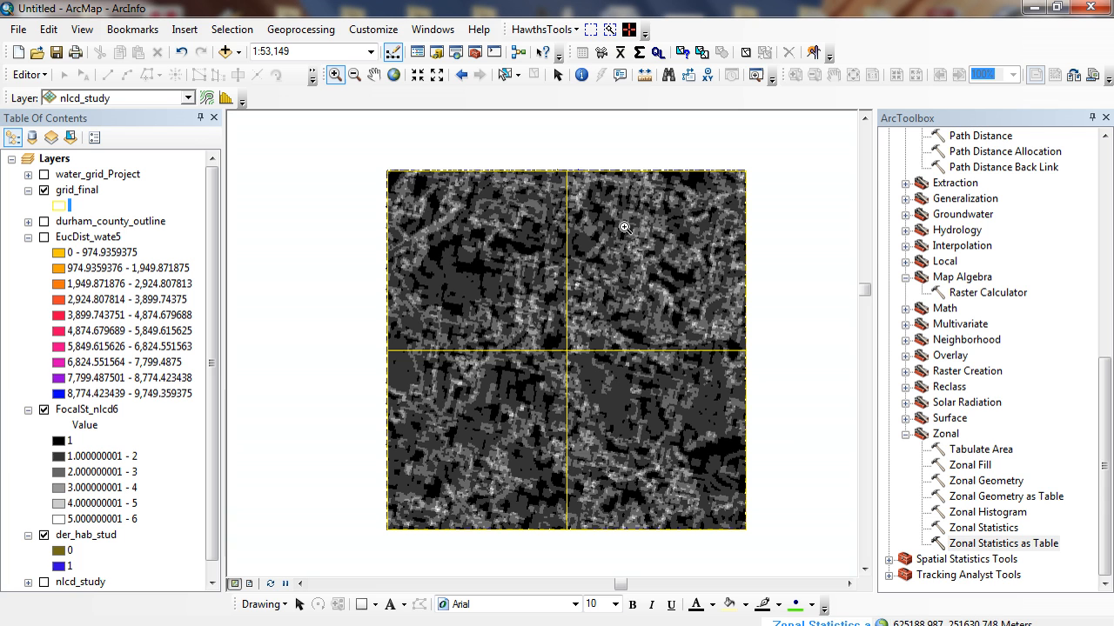
mouse_move(209, 352)
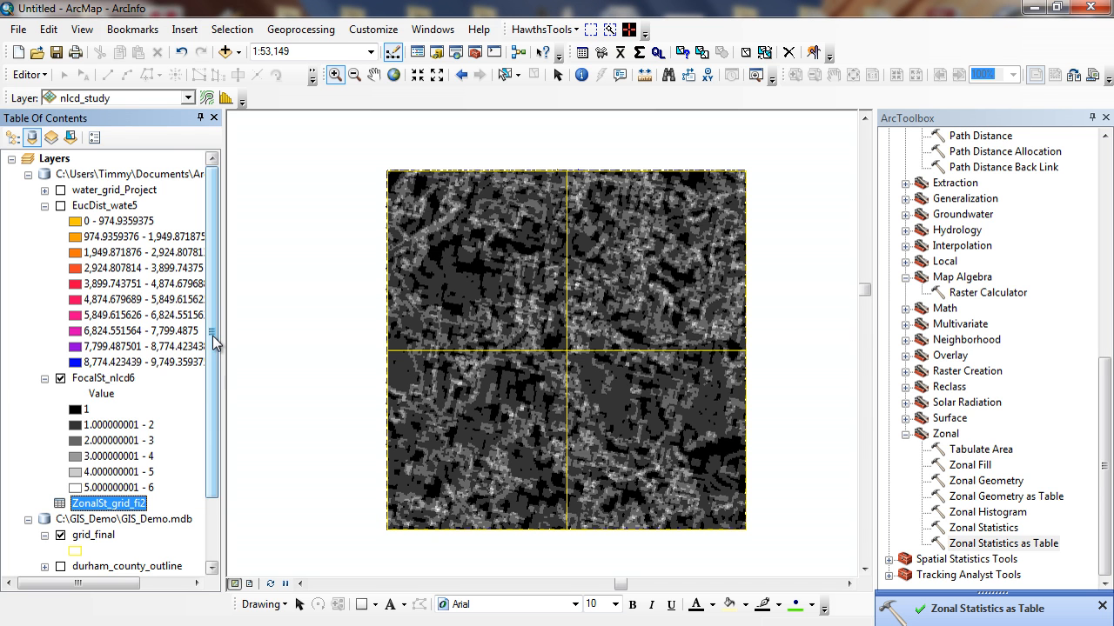
- Open the ZonalSt_grid_fi2 table and move it aside to read each cell's MEAN value
right_click(108, 503)
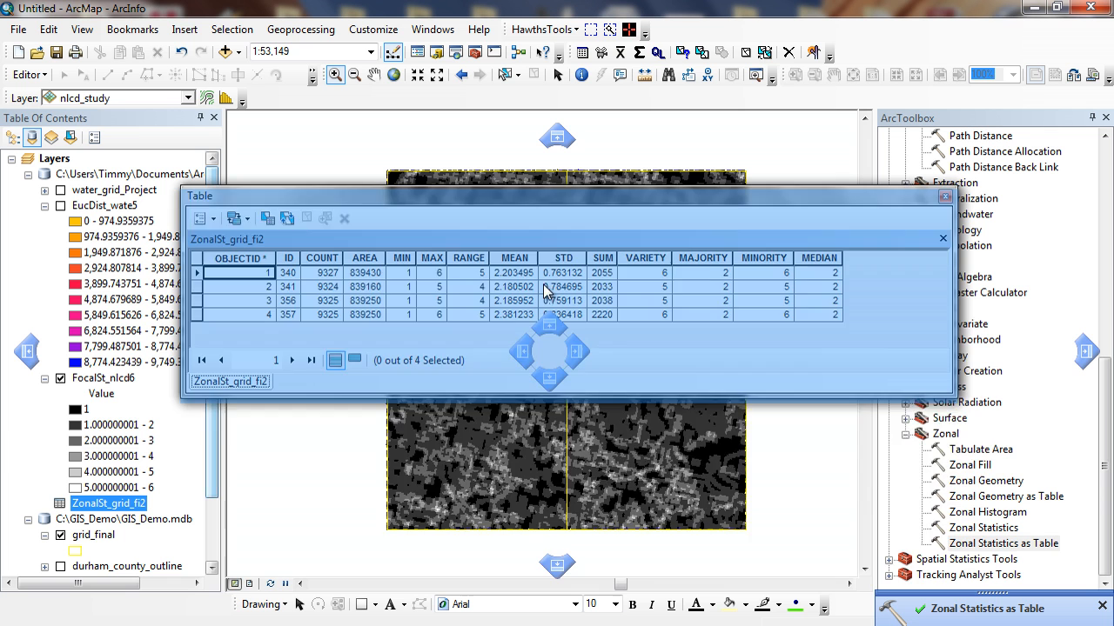
drag(198, 195, 251, 358)
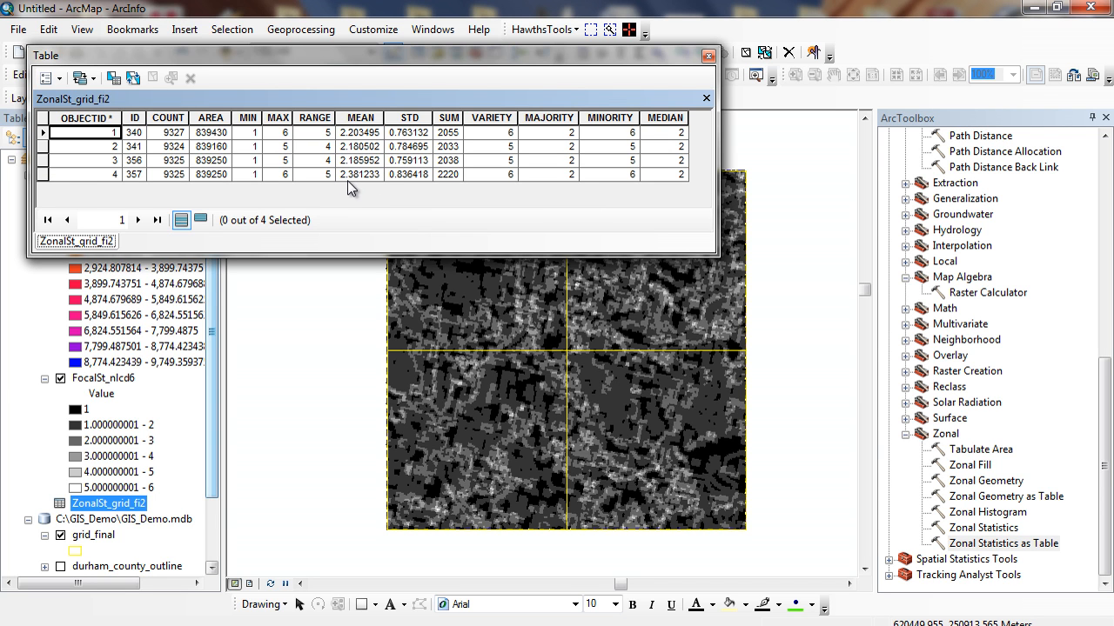
mouse_move(393, 189)
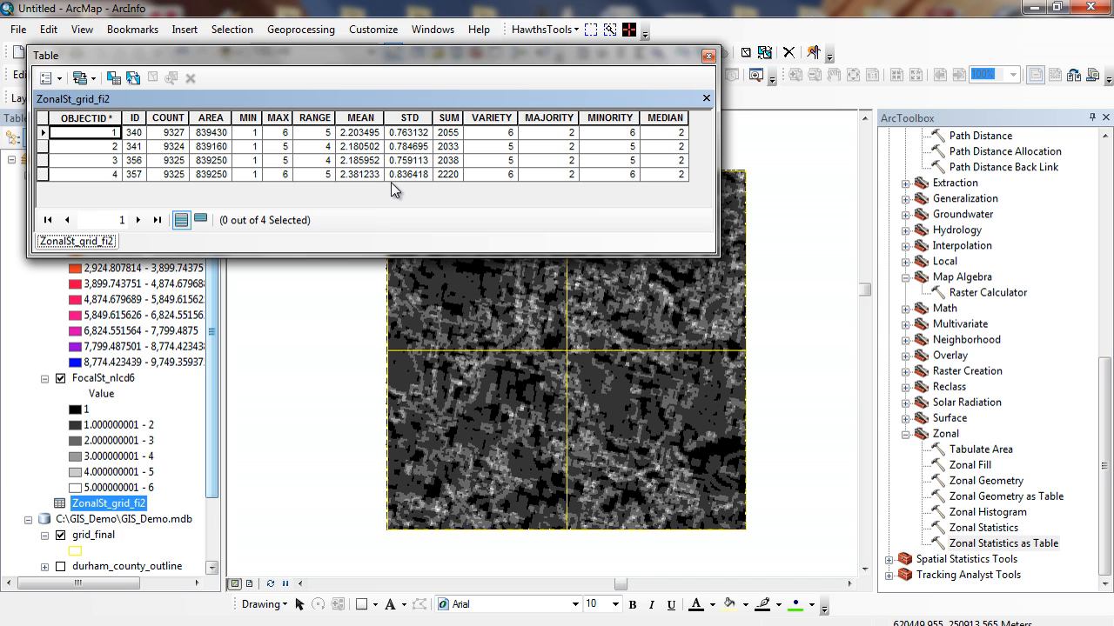
mouse_move(508, 188)
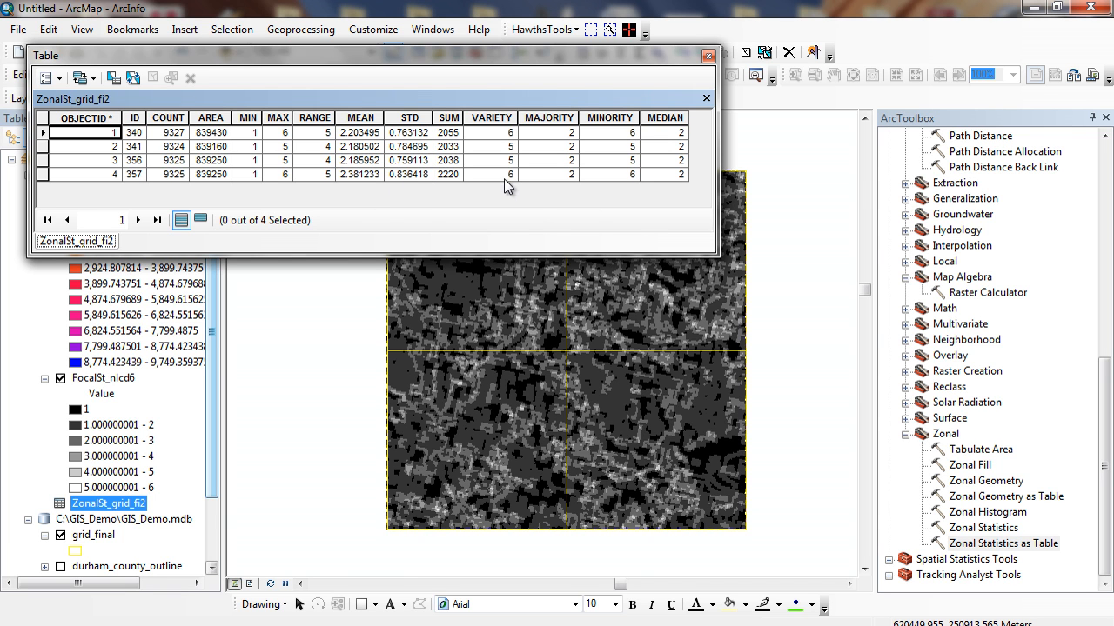
mouse_move(508, 185)
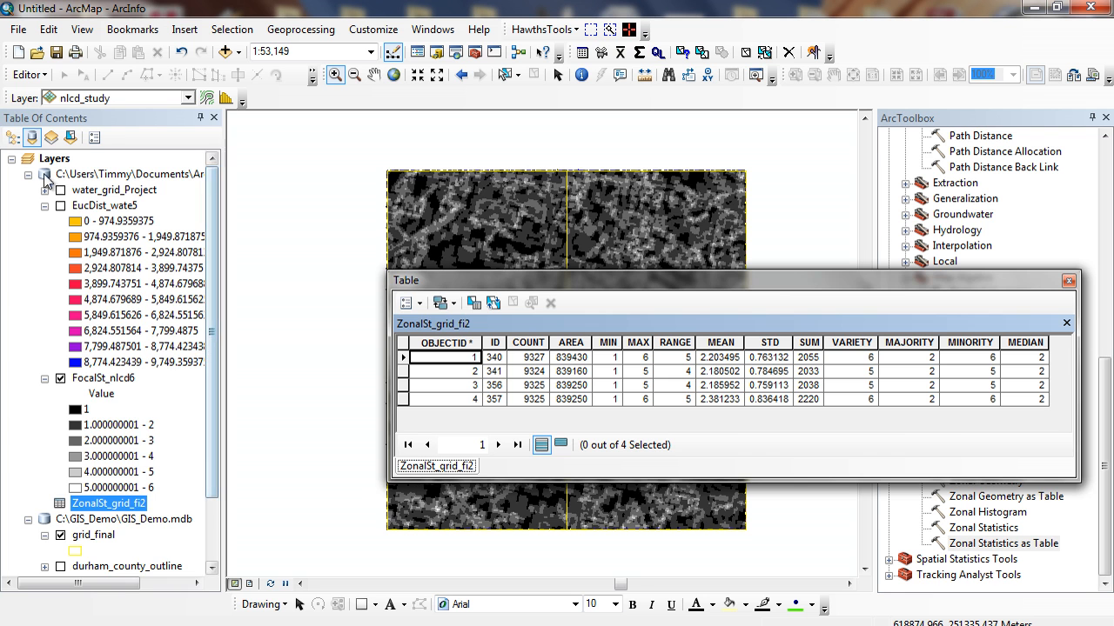
- Compare grid_final's attribute table with the zonal statistics, then zoom the map to the full raster extent
right_click(73, 190)
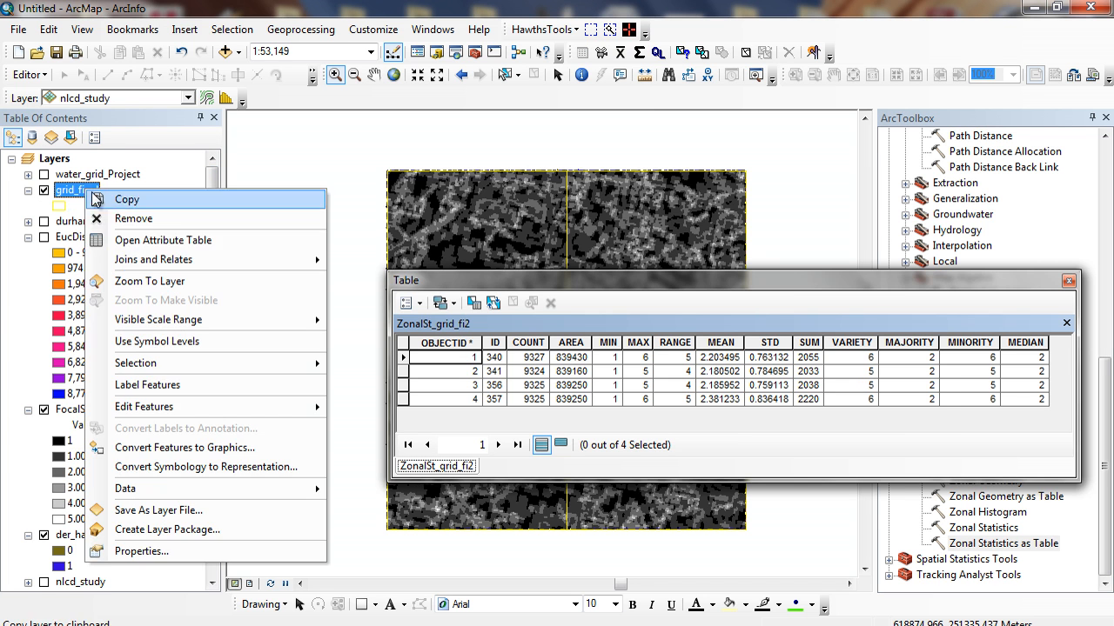
click(505, 466)
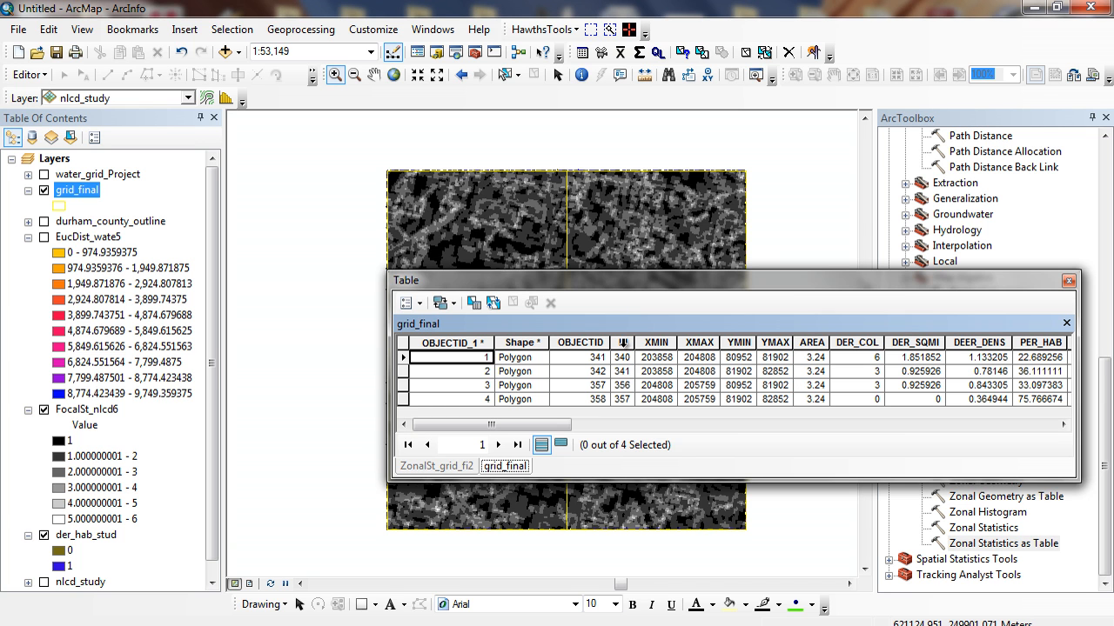
click(435, 467)
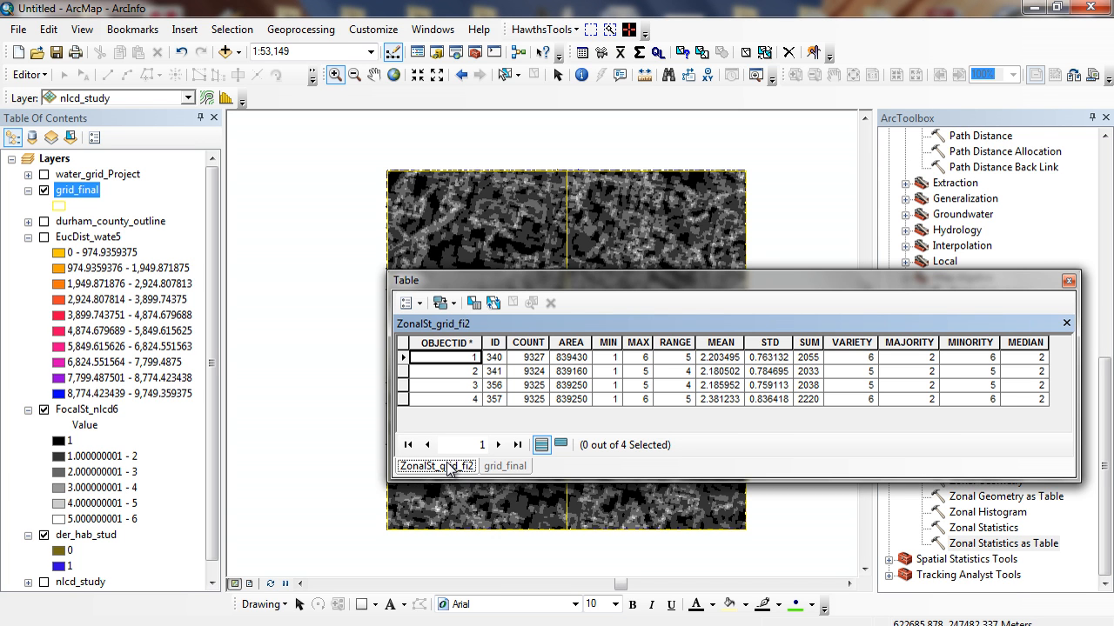
mouse_move(753, 417)
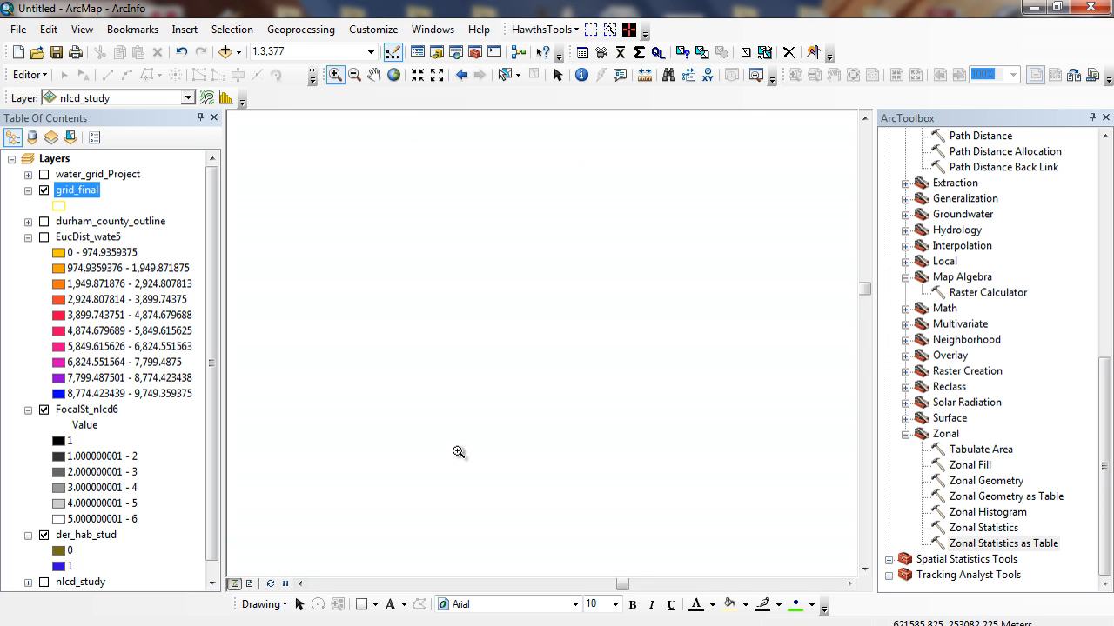
right_click(76, 189)
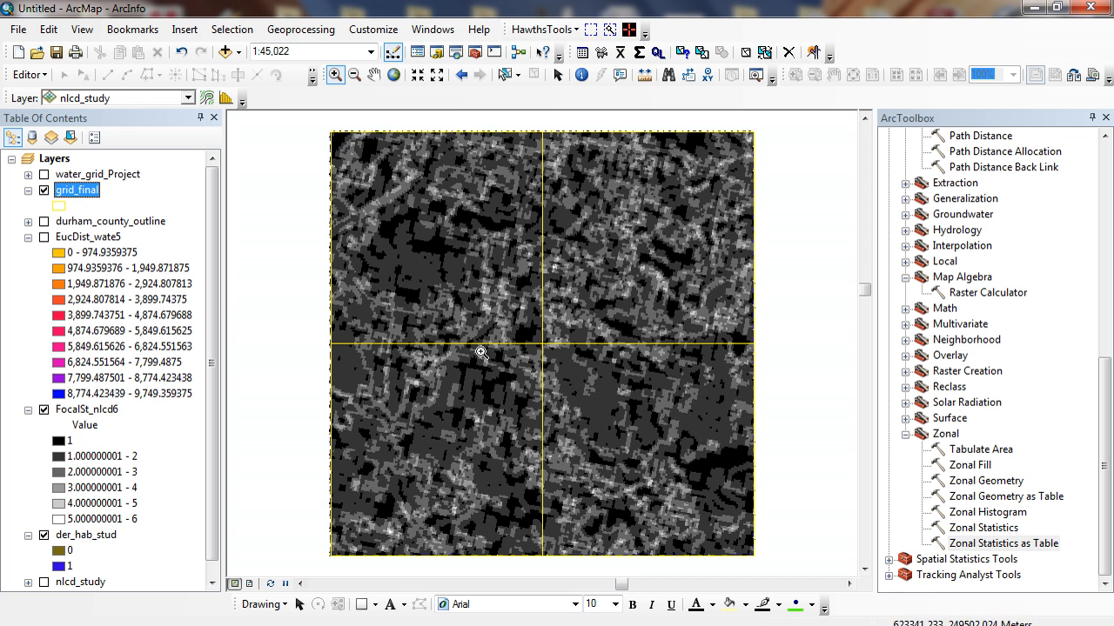
mouse_move(329, 561)
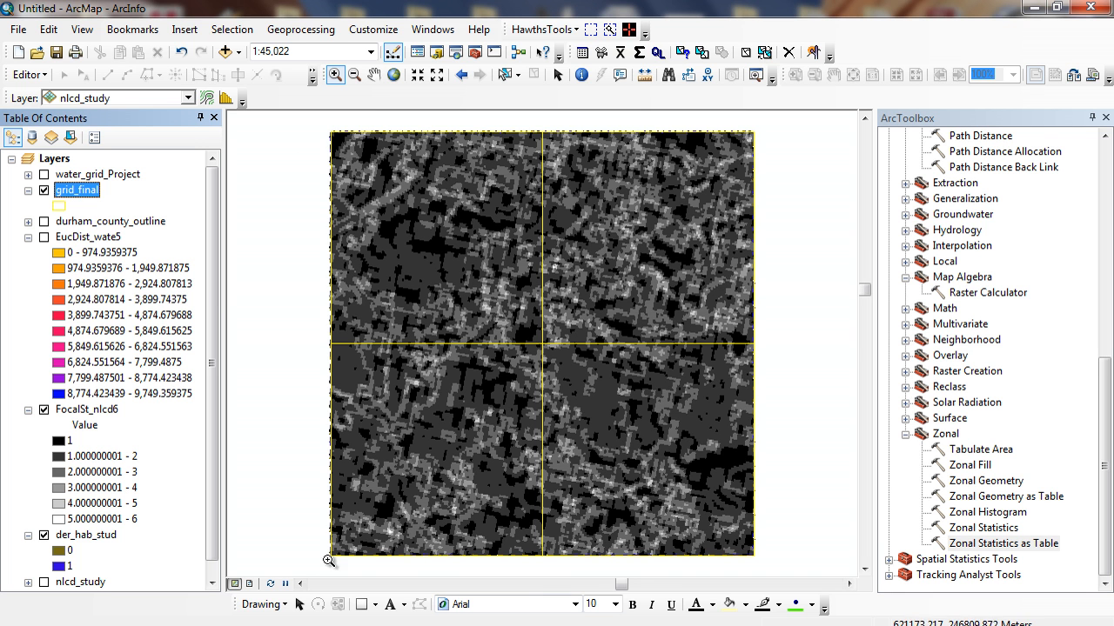
mouse_move(355, 588)
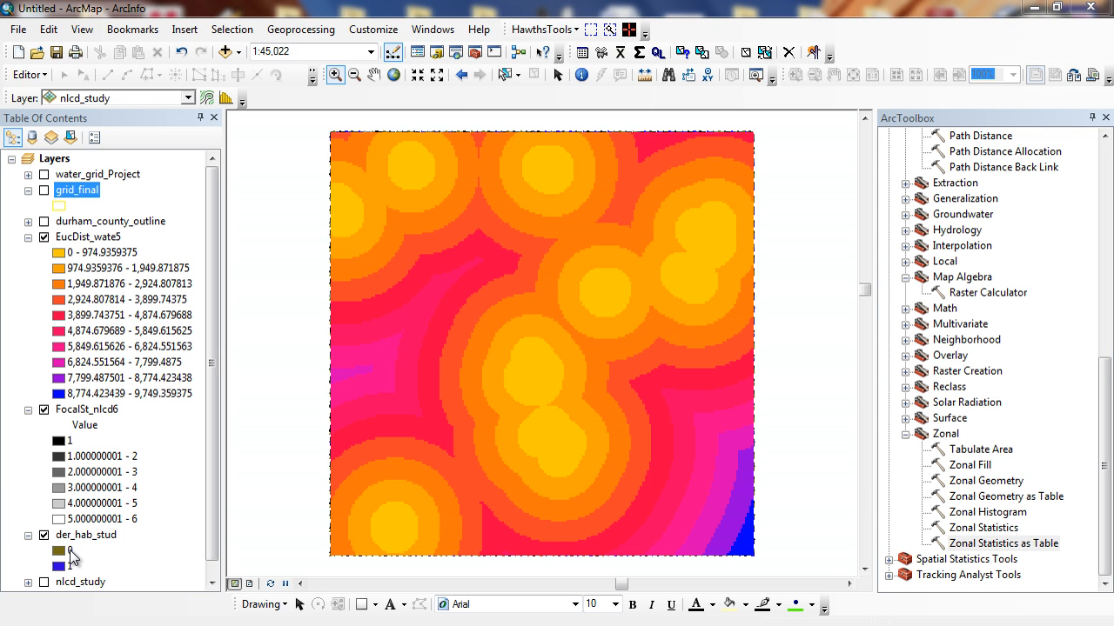
- Build "EucDist_wate5" <= 2640 in Raster Calculator and run it to get a near-water Boolean raster
click(988, 292)
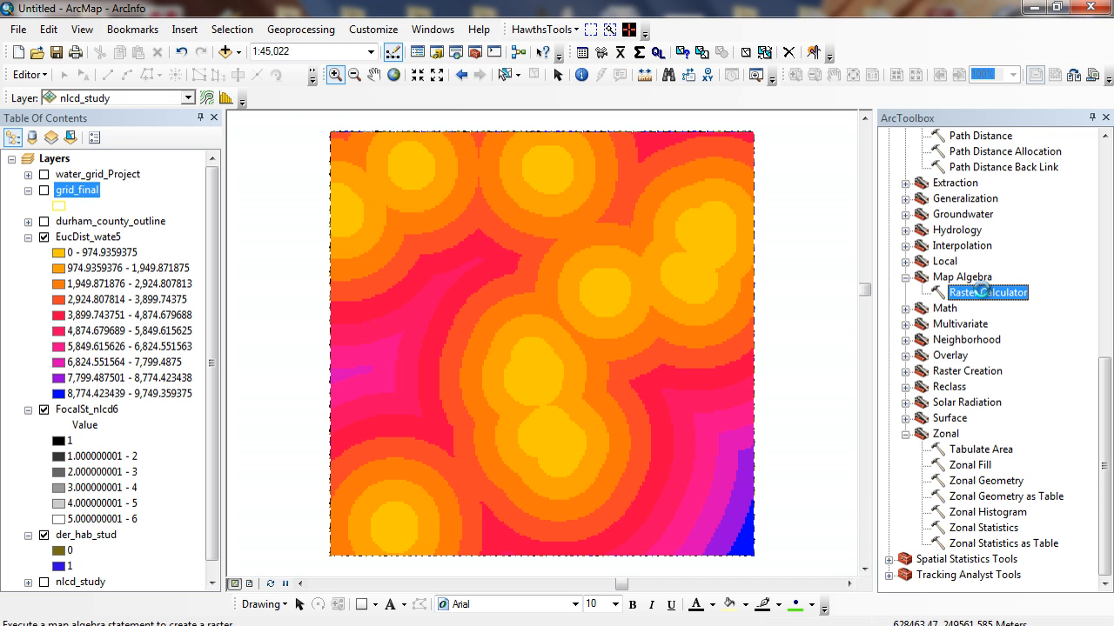
double_click(987, 293)
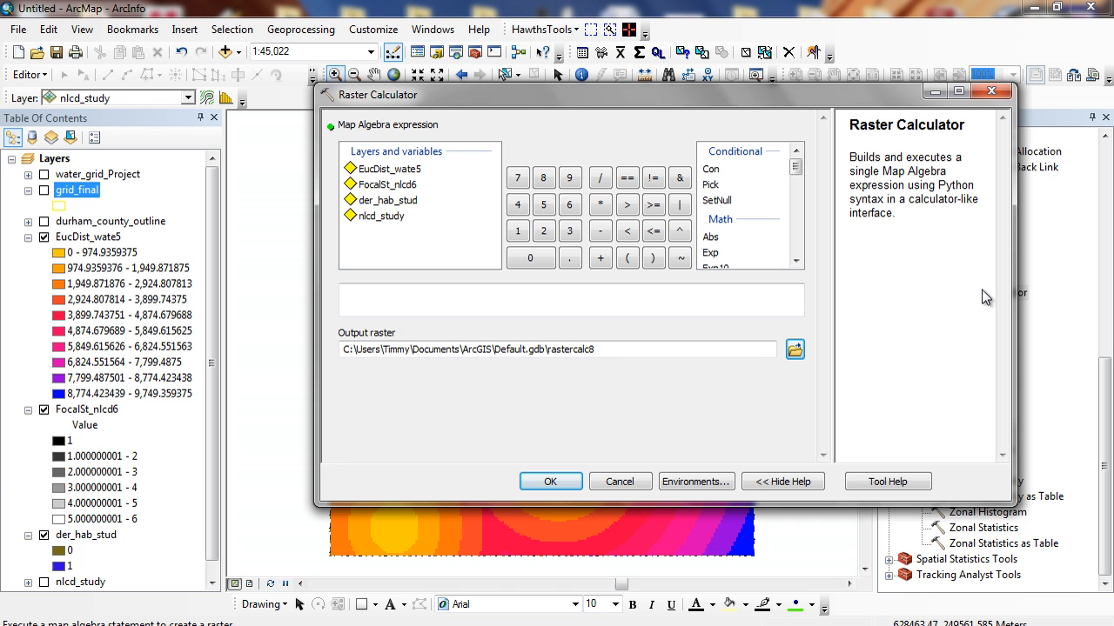
mouse_move(964, 289)
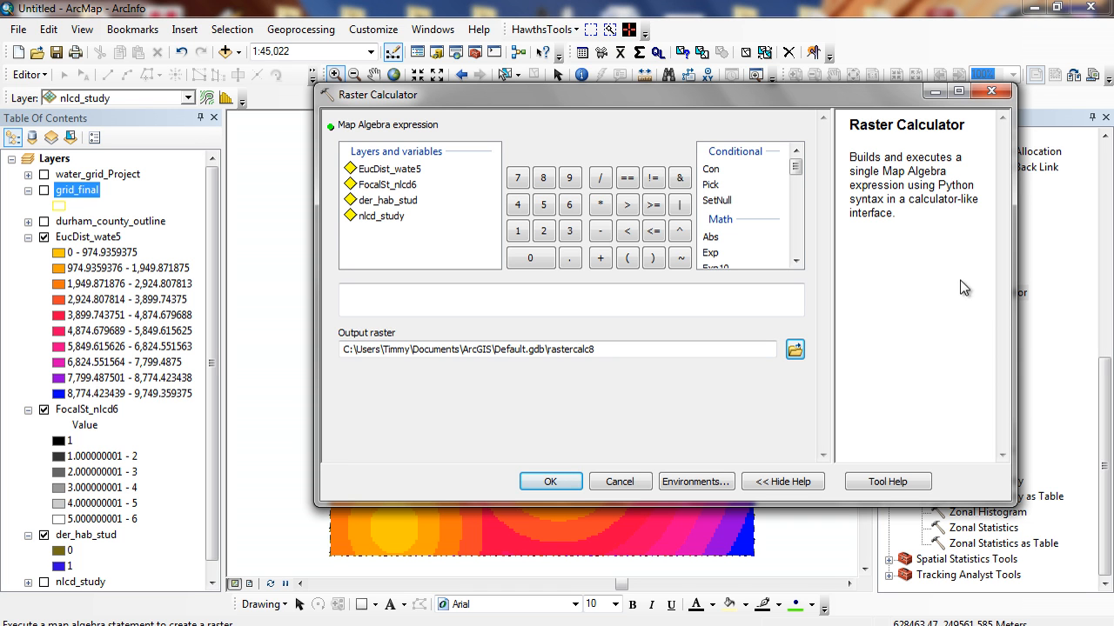
mouse_move(410, 181)
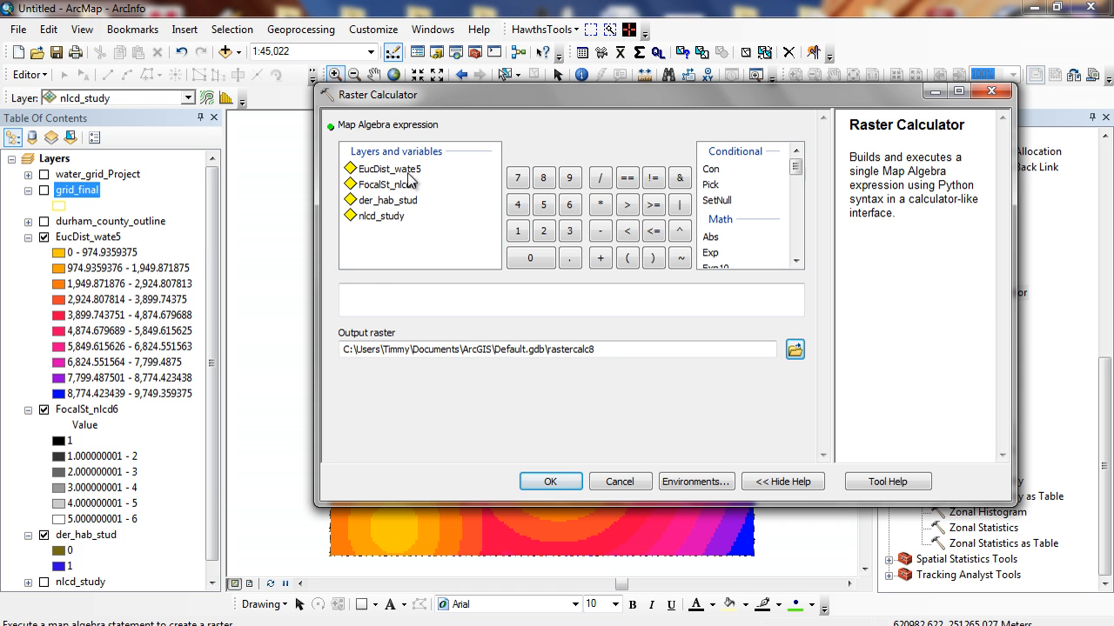
double_click(389, 169)
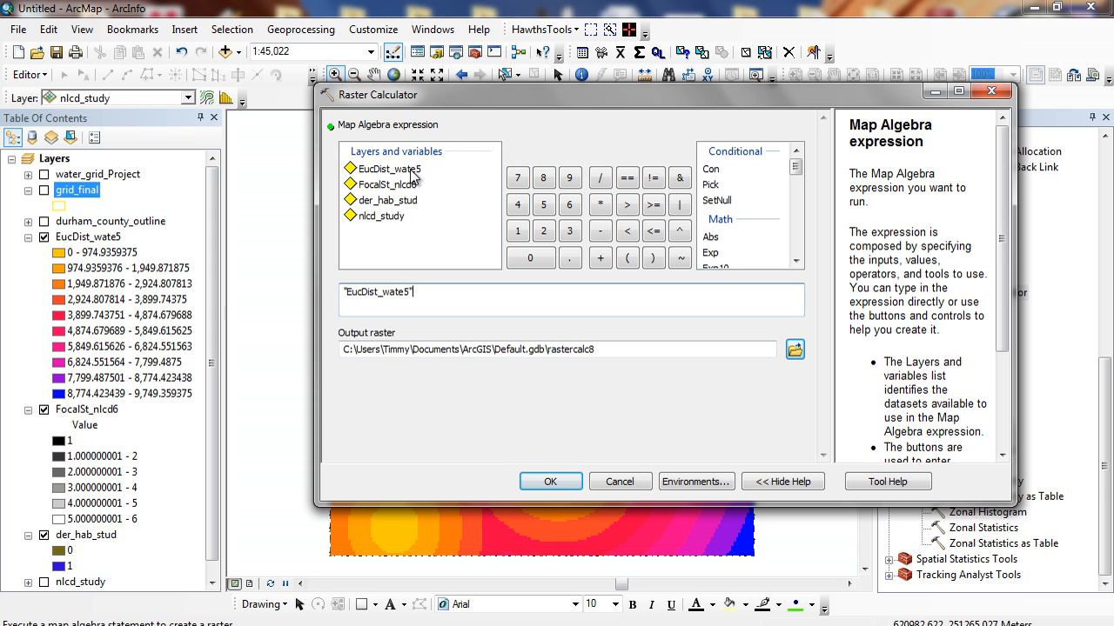
click(626, 229)
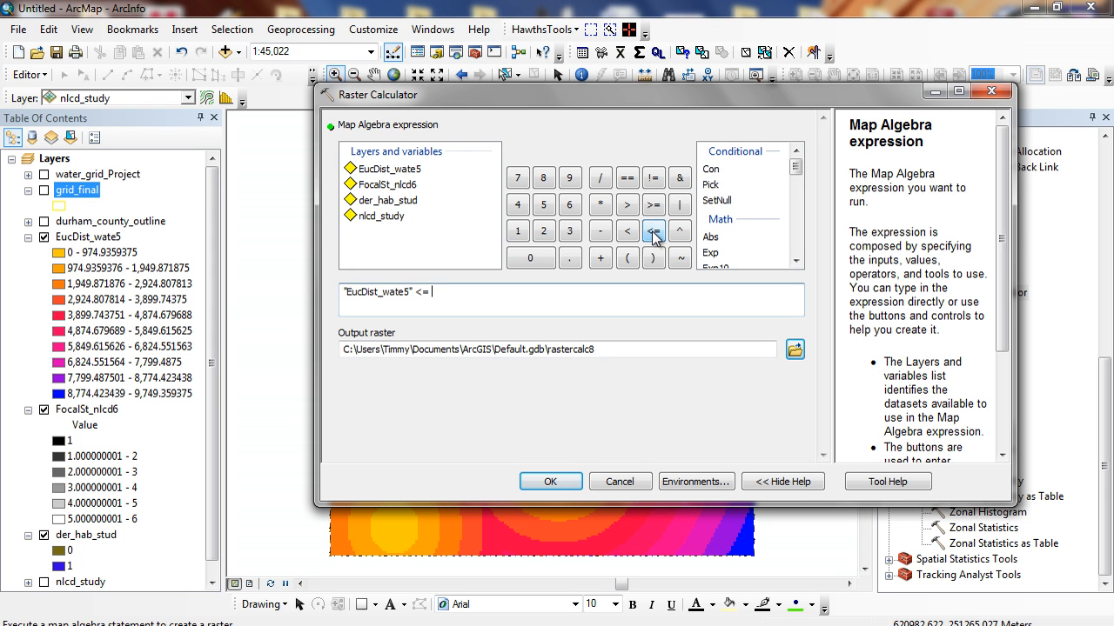
text(264)
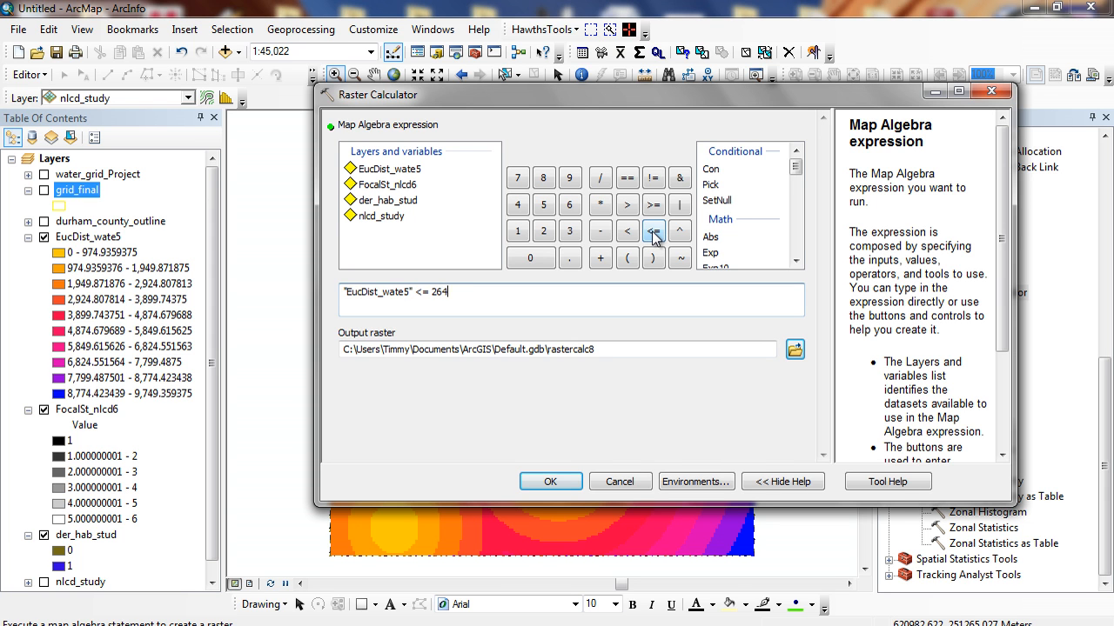
text(0)
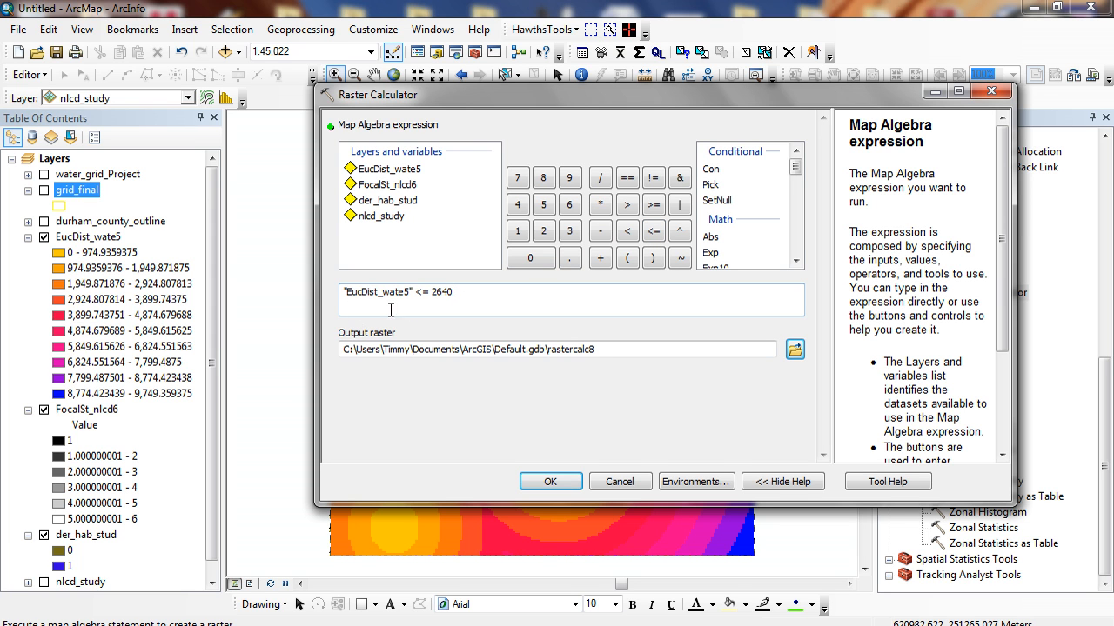
mouse_move(520, 337)
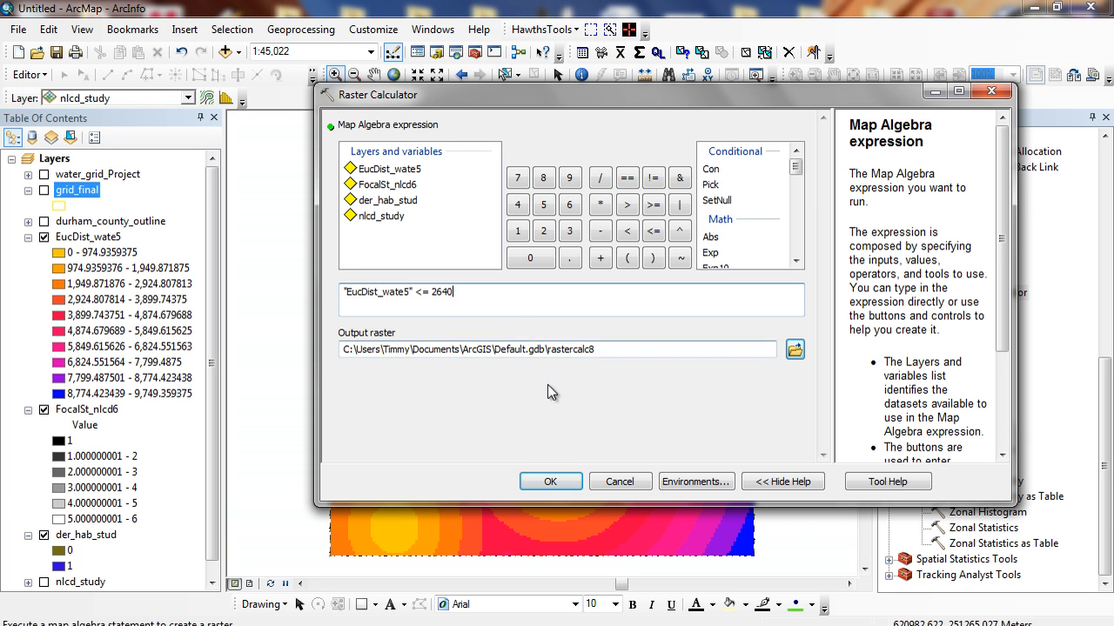
click(550, 480)
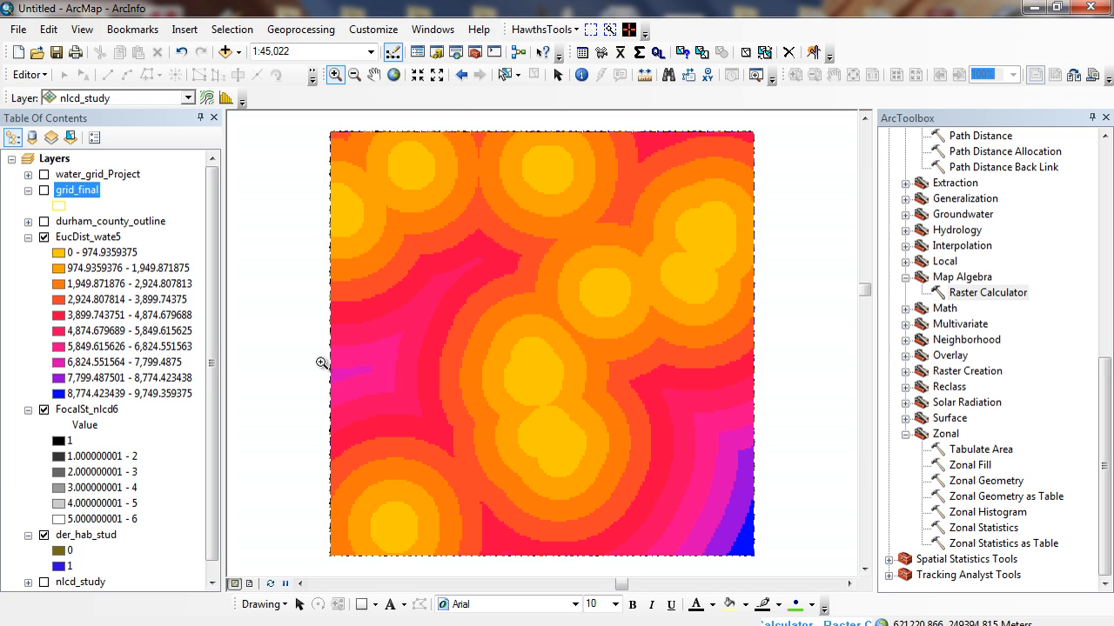
mouse_move(626, 519)
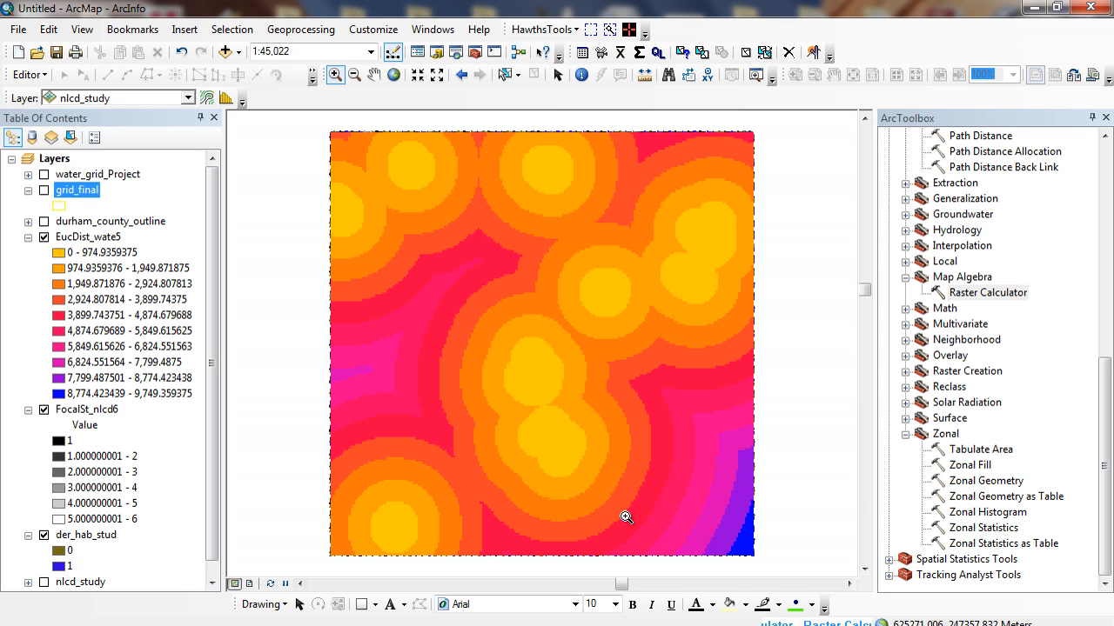
mouse_move(351, 348)
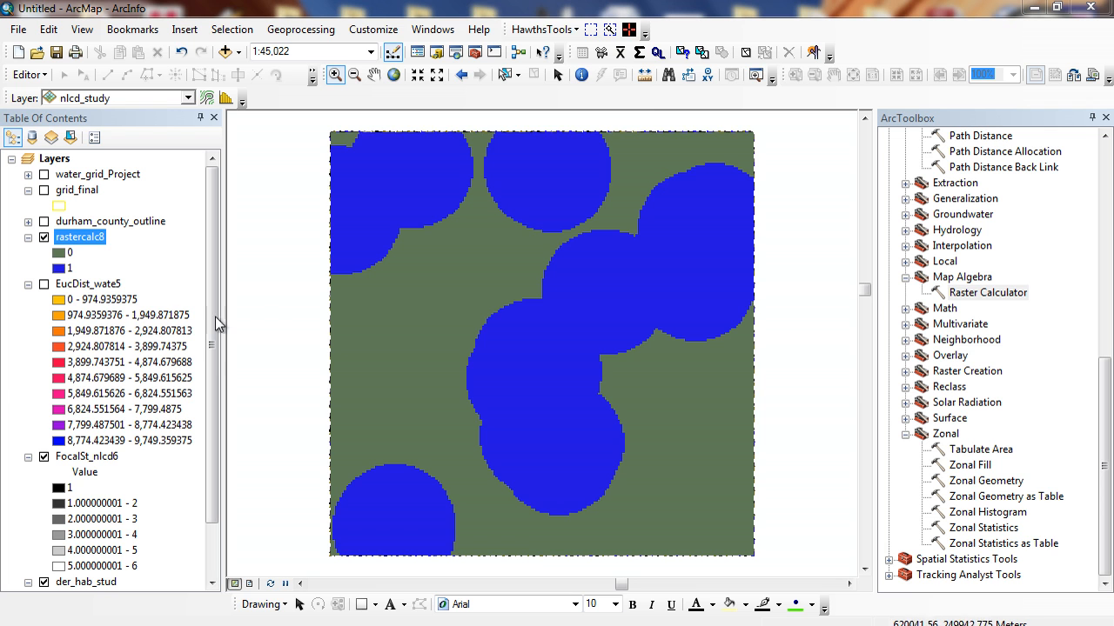
mouse_move(351, 274)
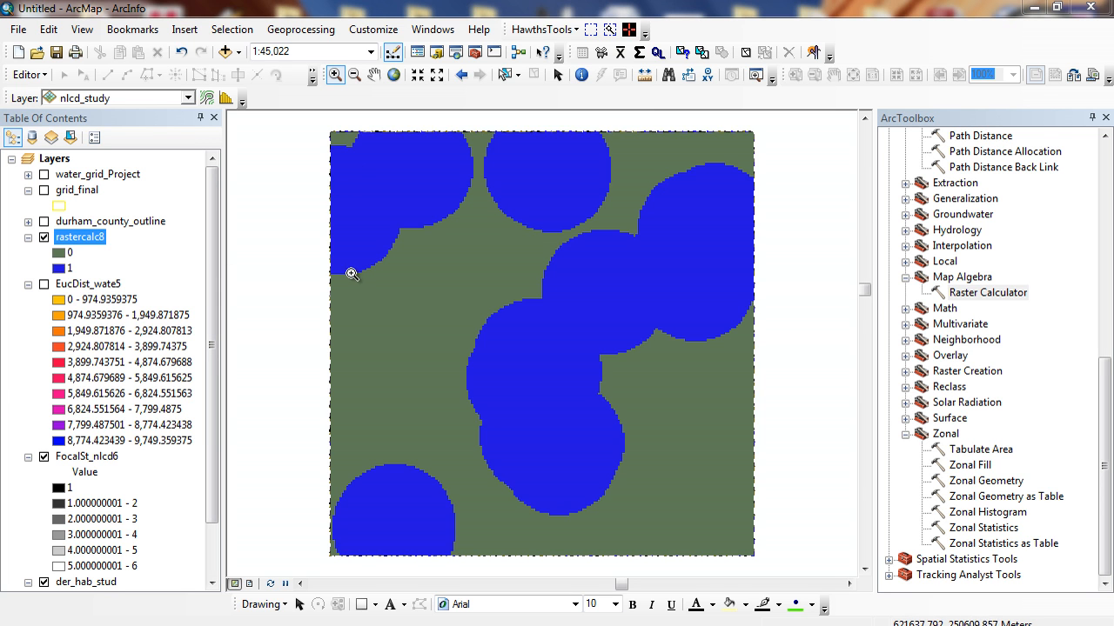
mouse_move(324, 177)
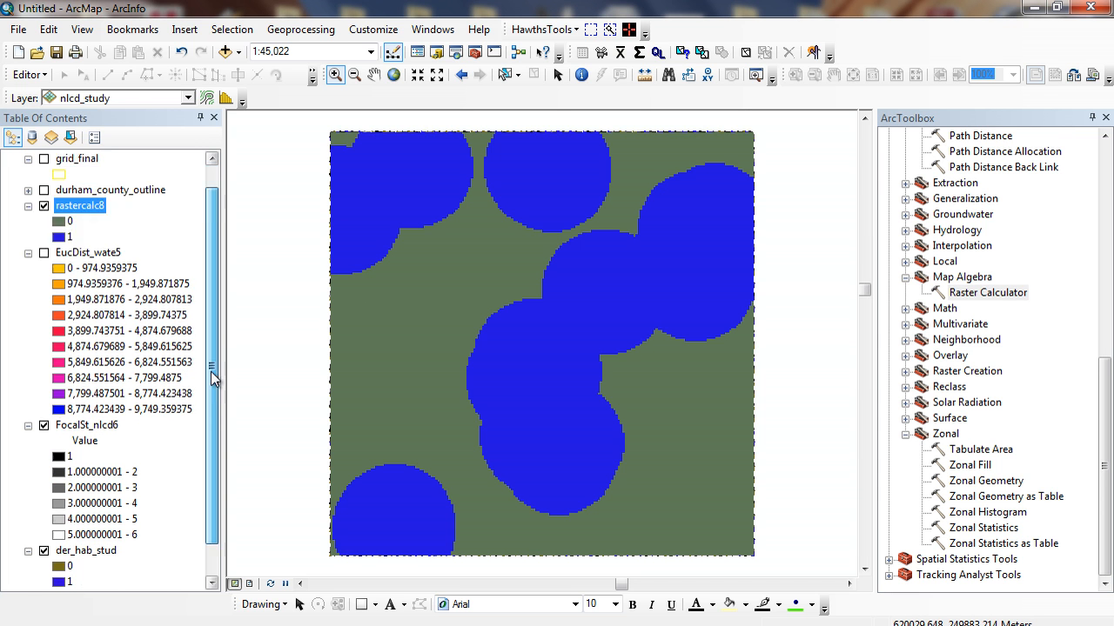
- Run "FocalSt_nlcd6" >= 3 in Raster Calculator to get a land-cover Boolean raster
double_click(988, 293)
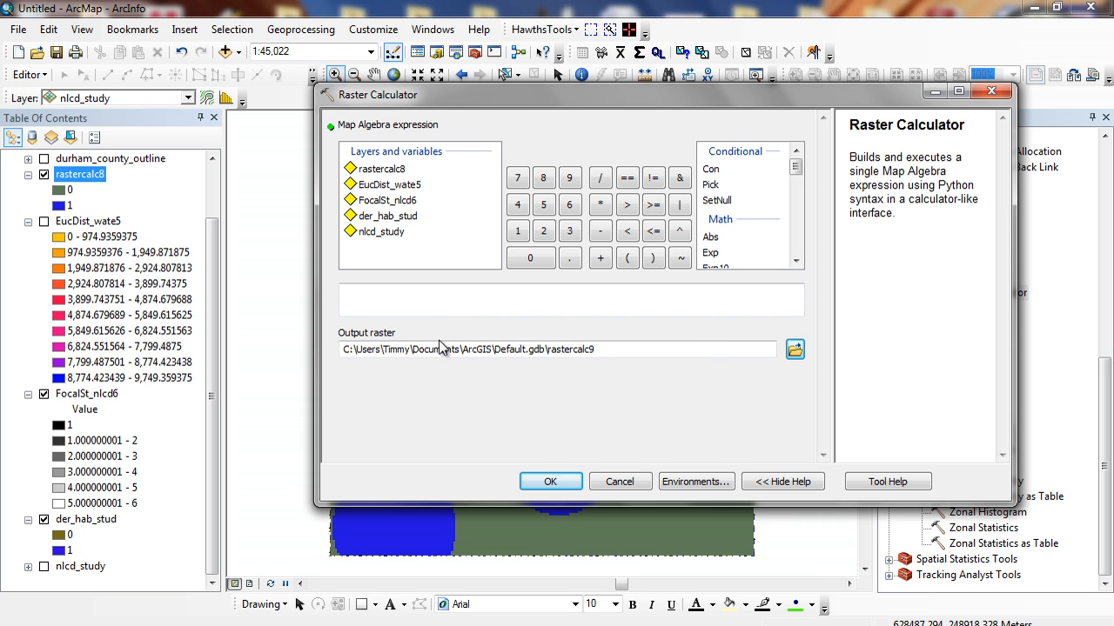
mouse_move(416, 202)
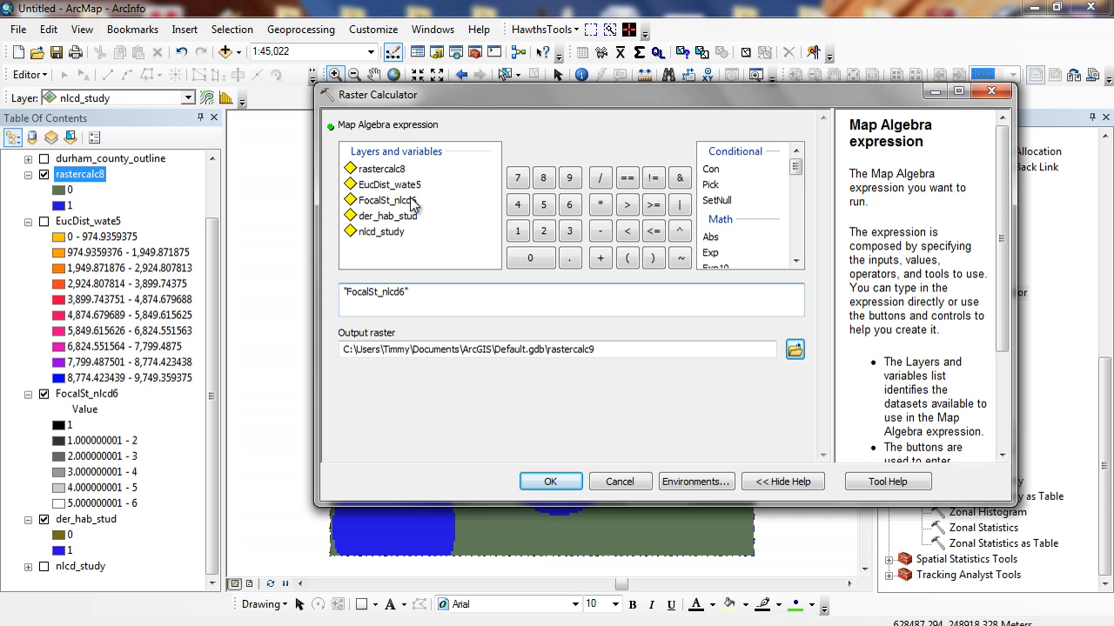
click(653, 205)
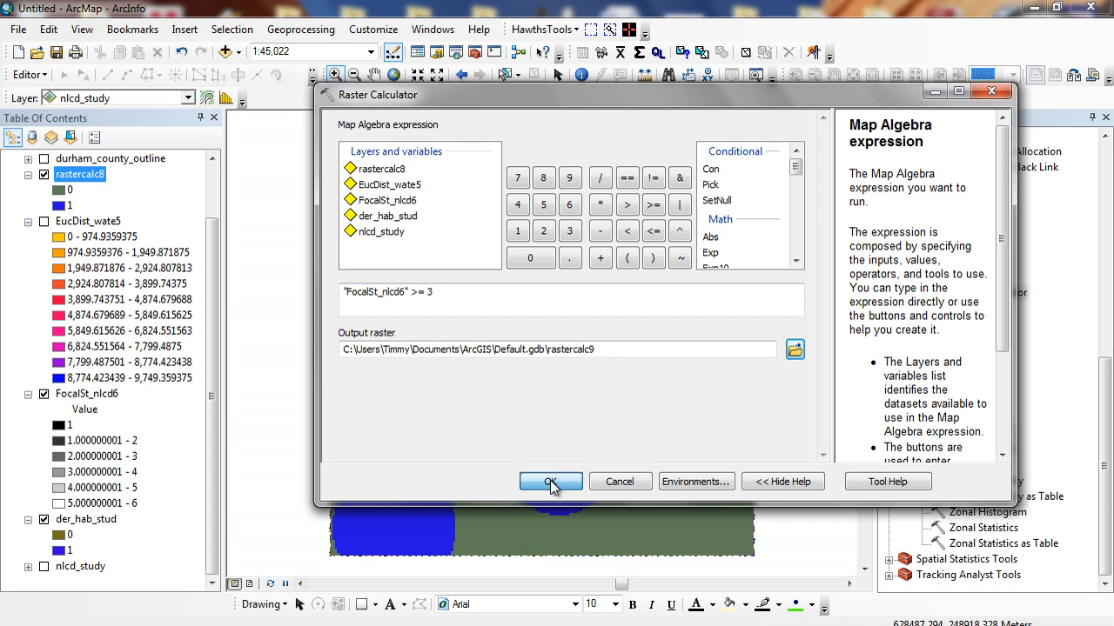
click(550, 482)
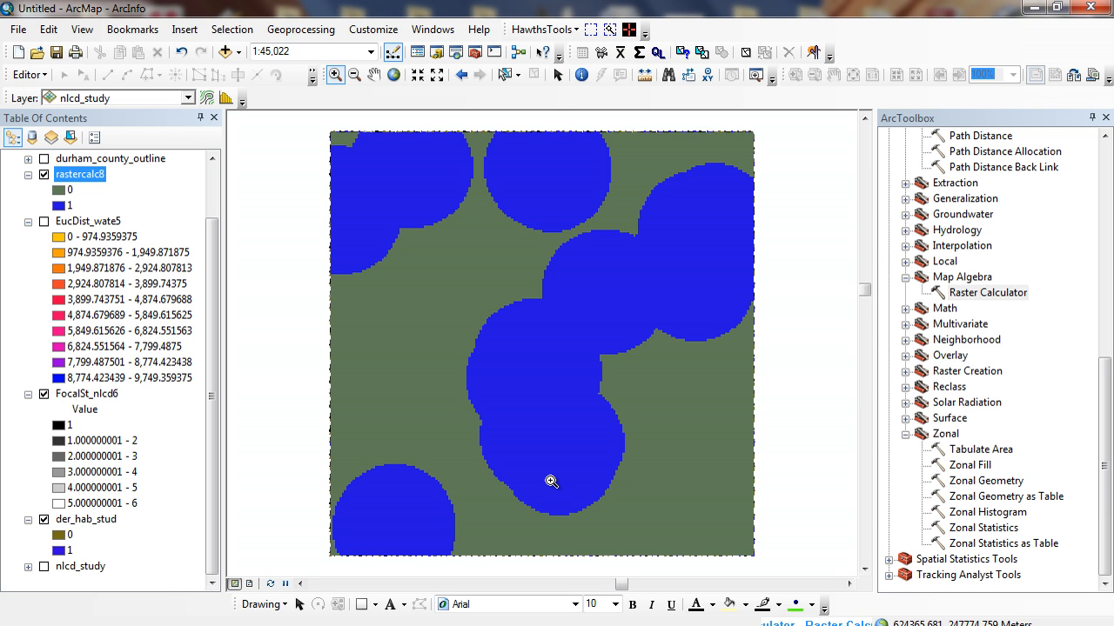
mouse_move(602, 484)
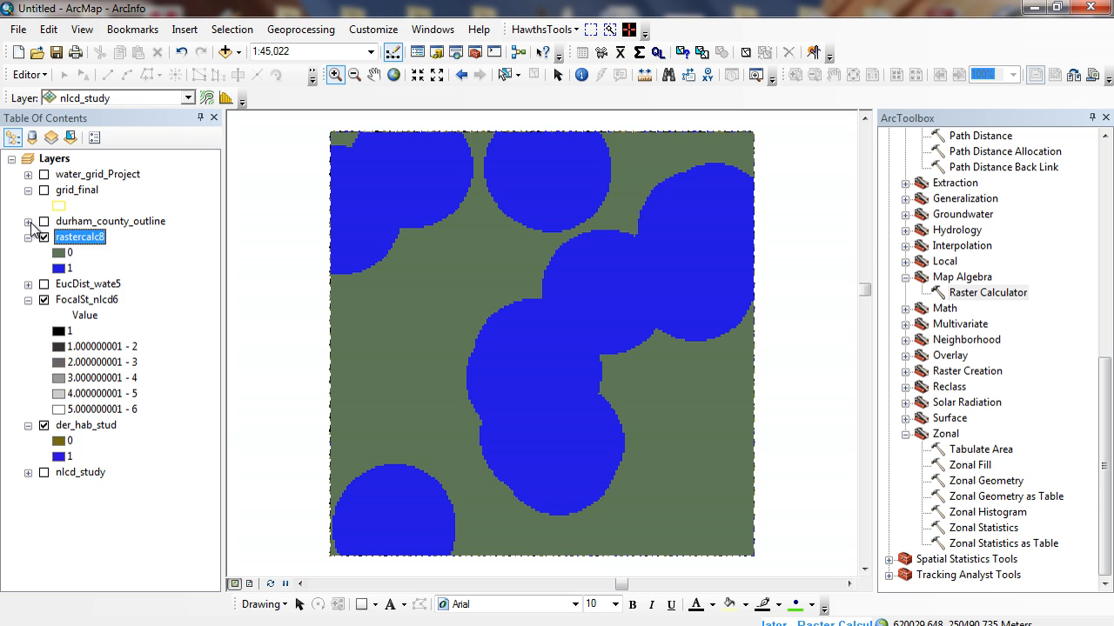
- Zoom to the full study extent and turn on rastercalc9 so its 0/1 raster draws
click(28, 300)
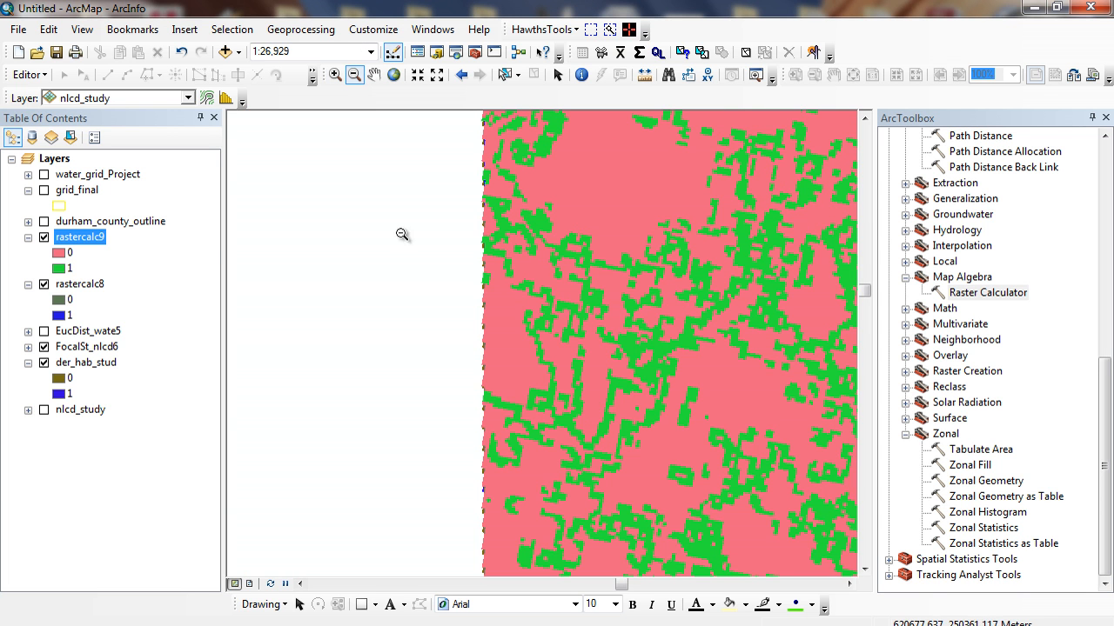
right_click(76, 189)
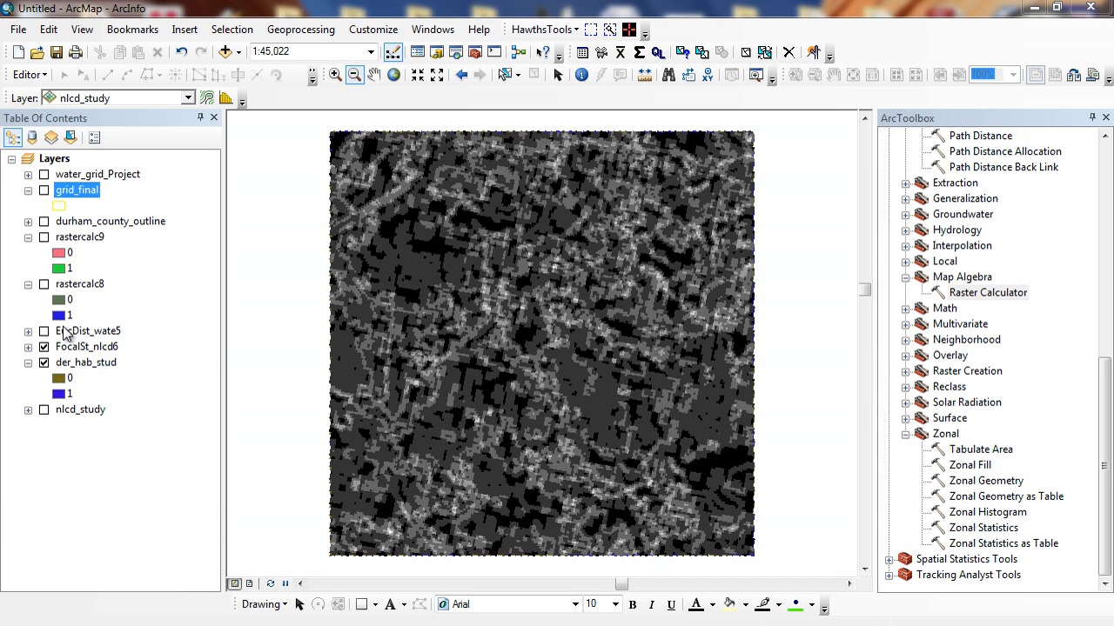
click(46, 237)
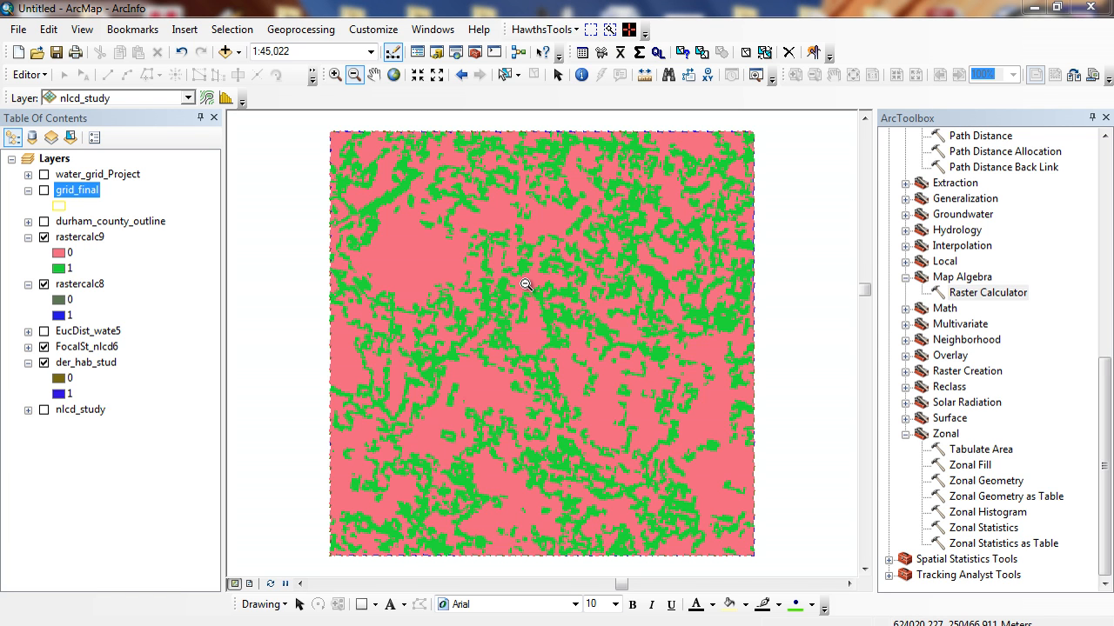
mouse_move(91, 261)
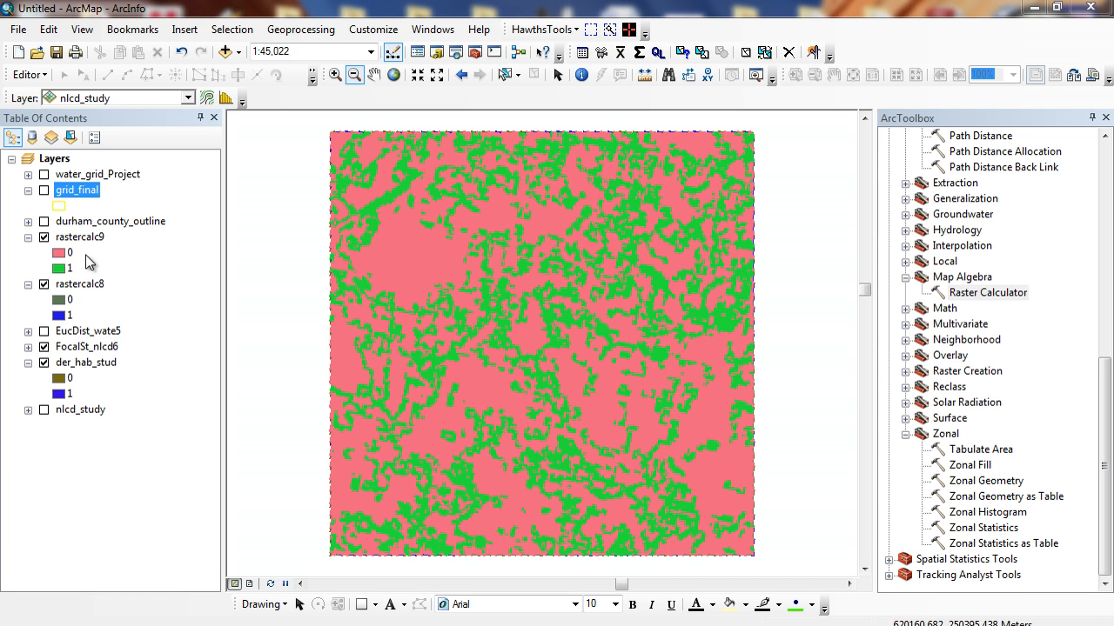
mouse_move(69, 294)
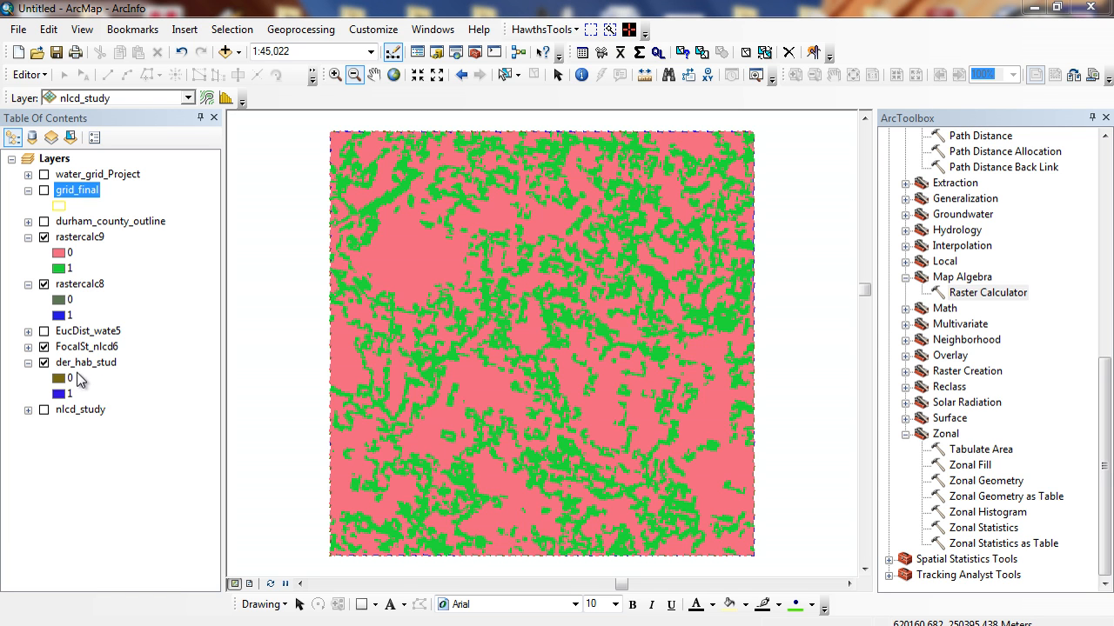
mouse_move(103, 381)
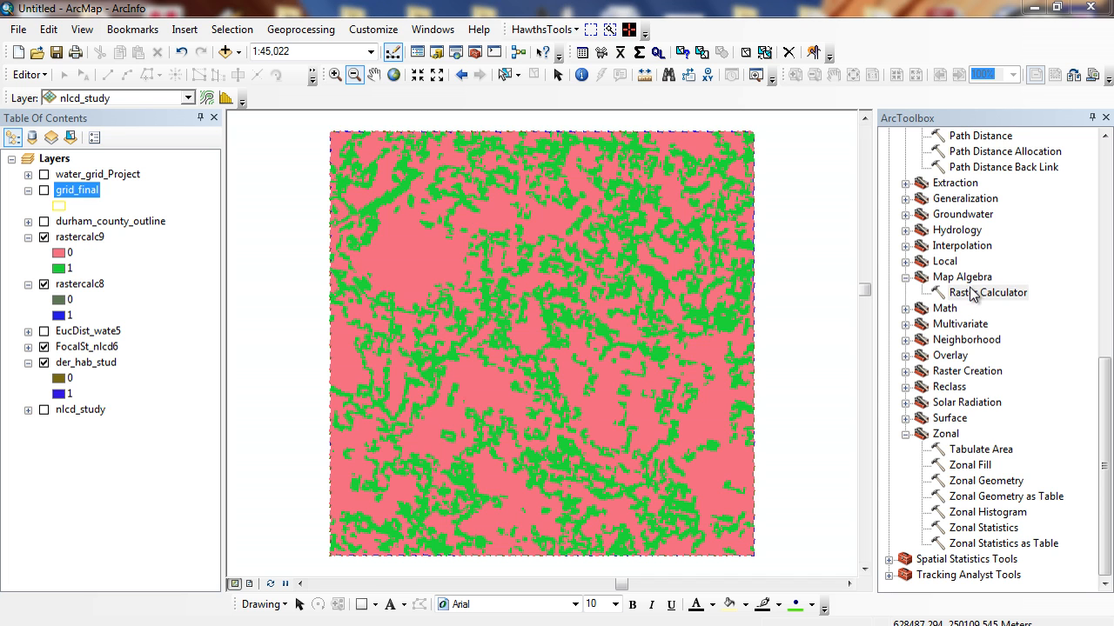
- Run "rastercalc9" * "rastercalc8" * "der_hab_stud" in Raster Calculator to create rastercalc10
double_click(989, 293)
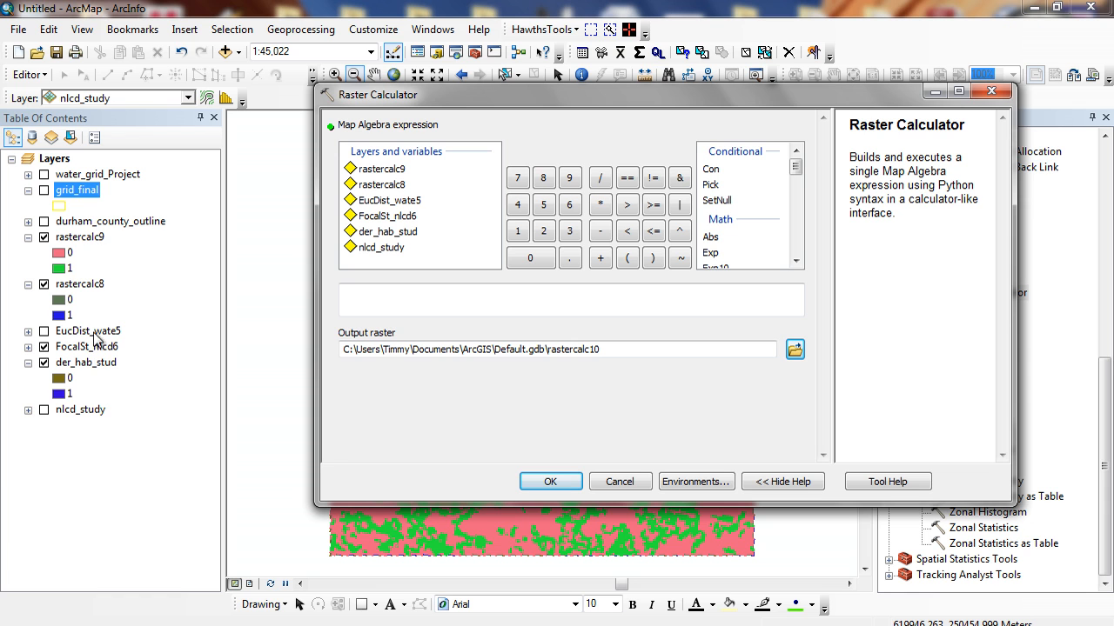
mouse_move(111, 283)
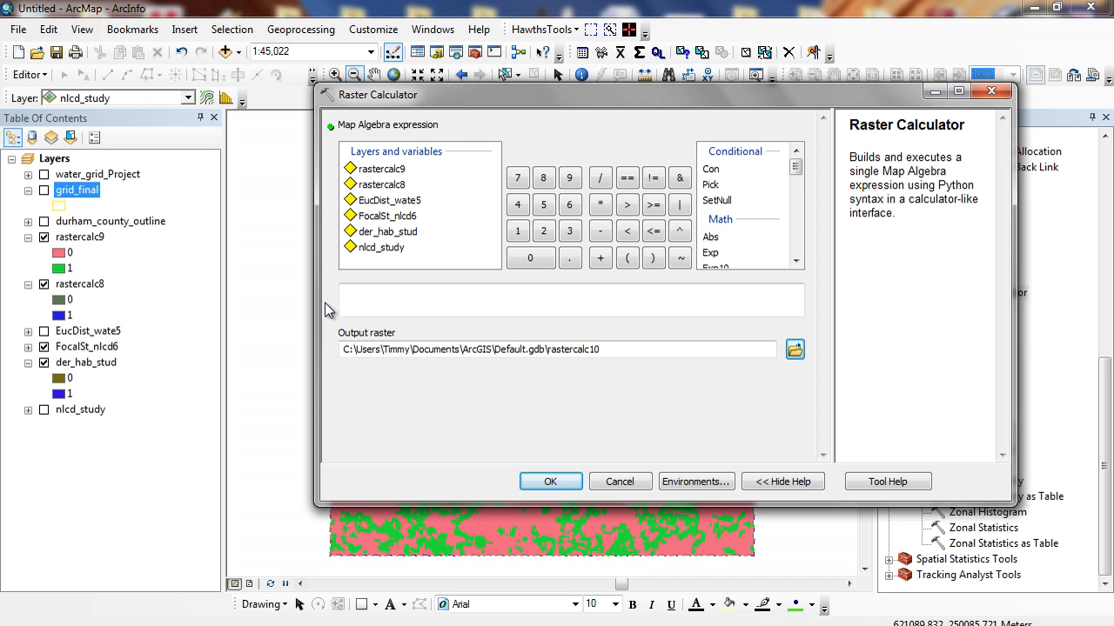
mouse_move(397, 179)
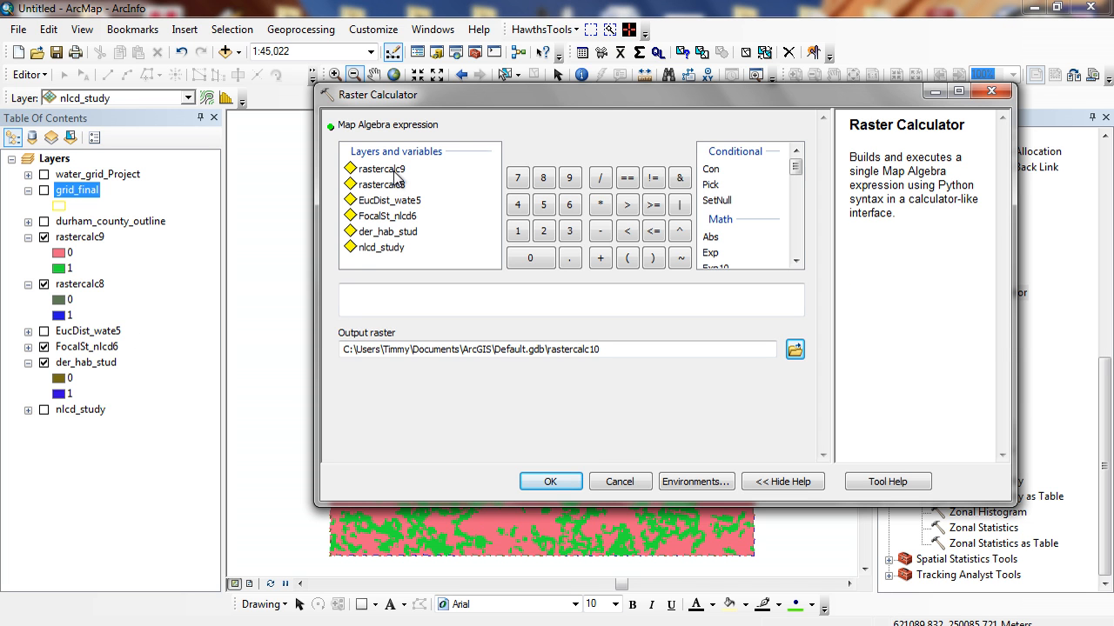
click(600, 206)
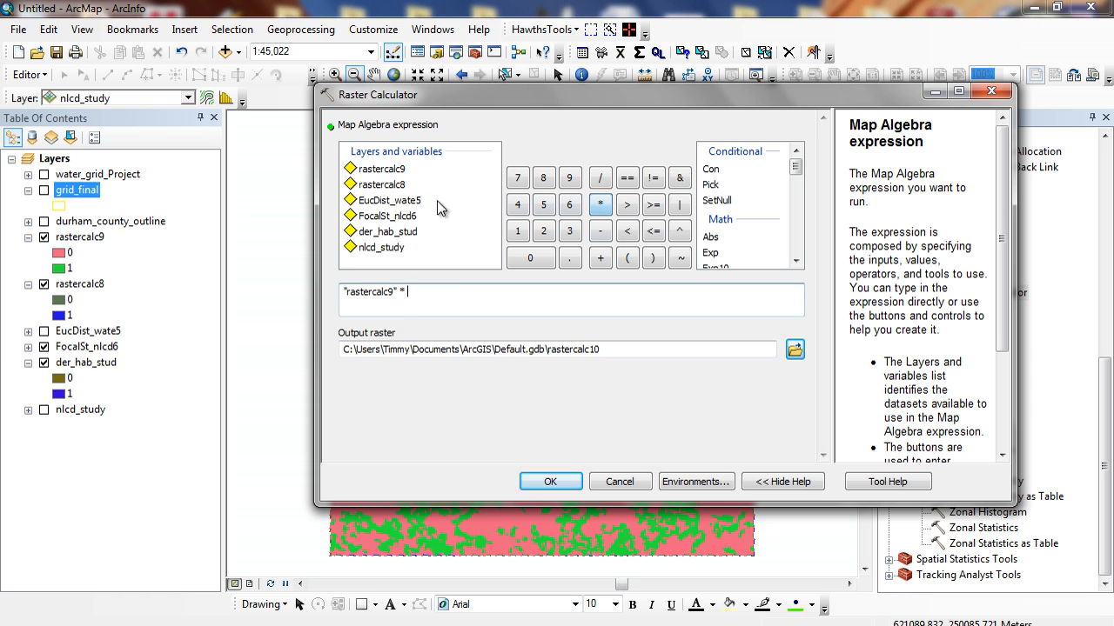
double_click(380, 184)
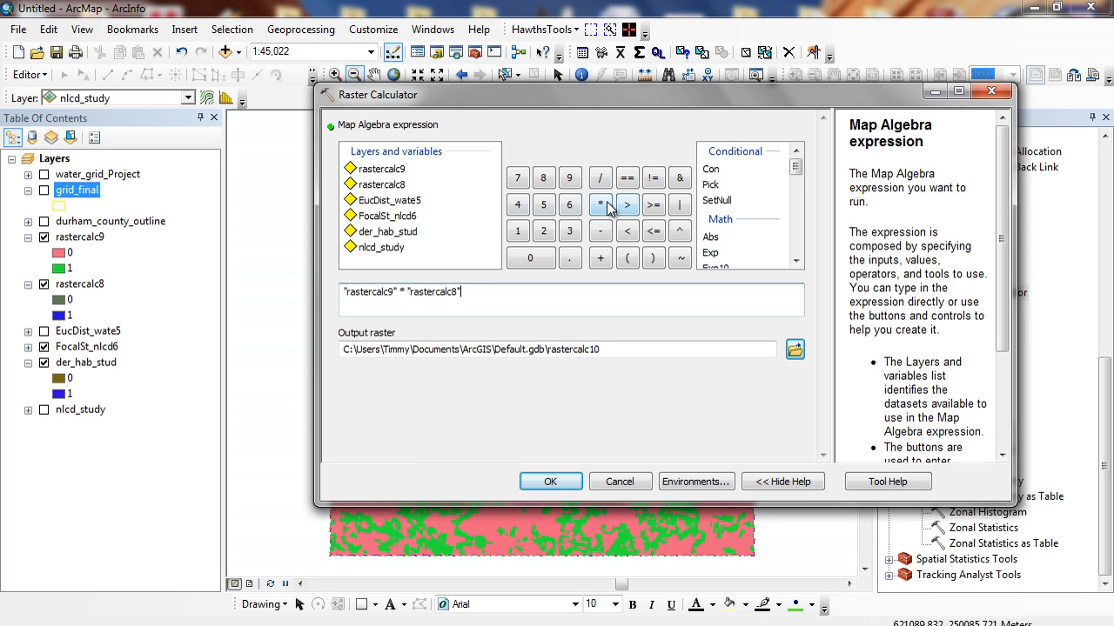
double_click(387, 232)
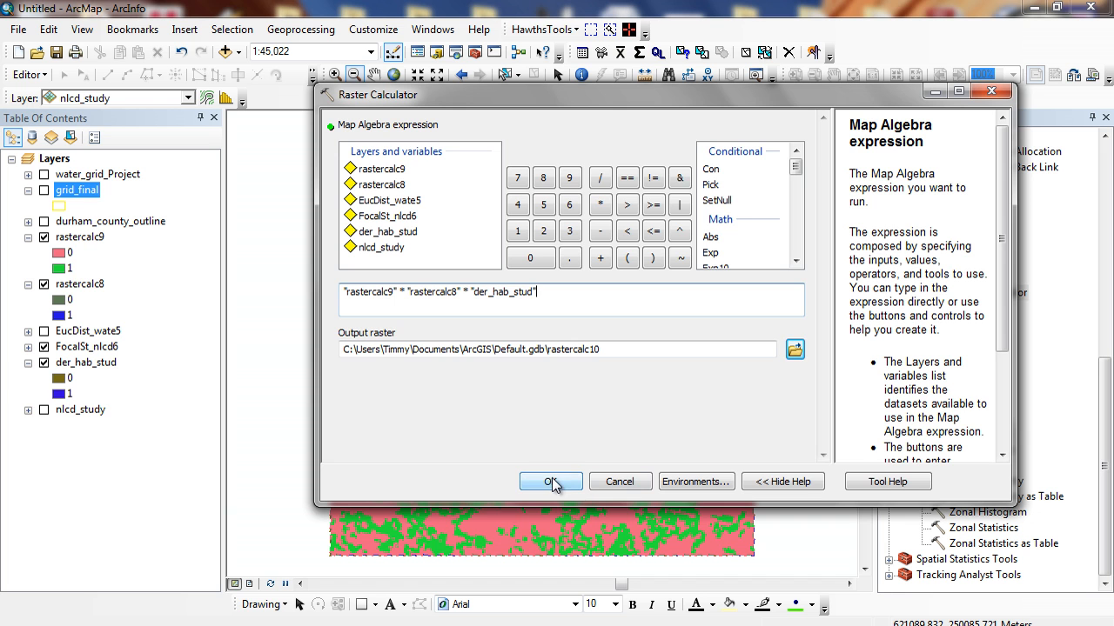
click(550, 480)
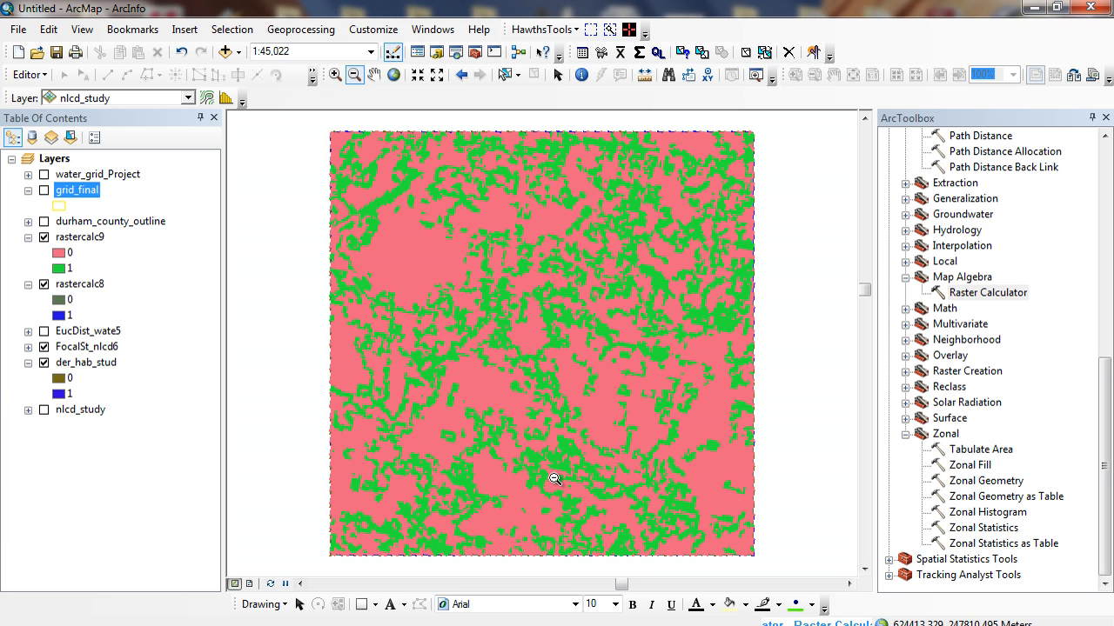
mouse_move(298, 394)
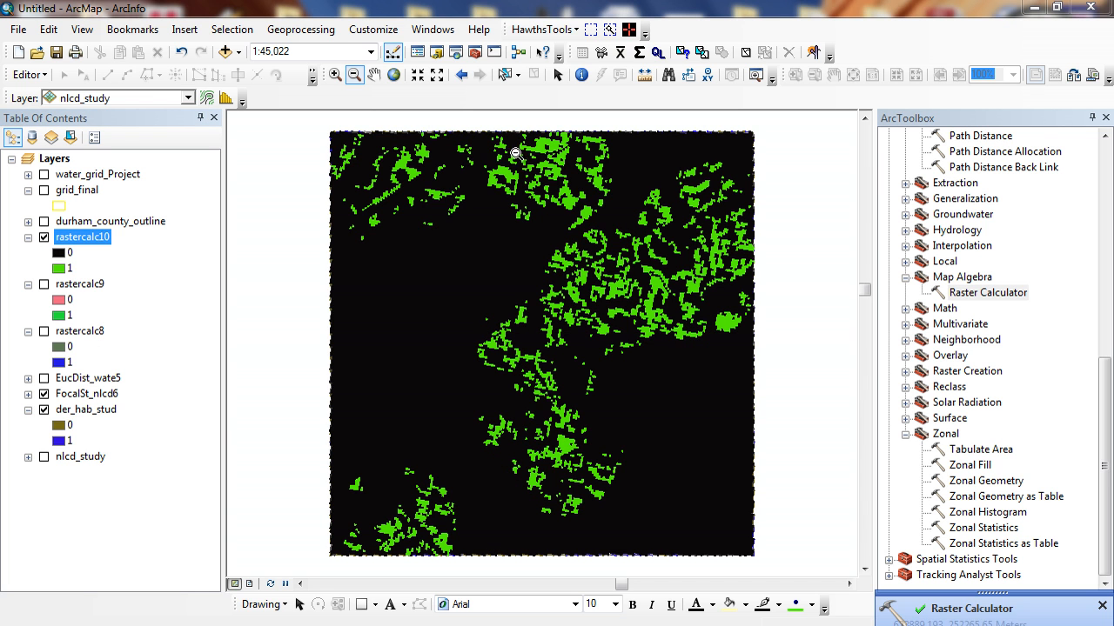
mouse_move(479, 432)
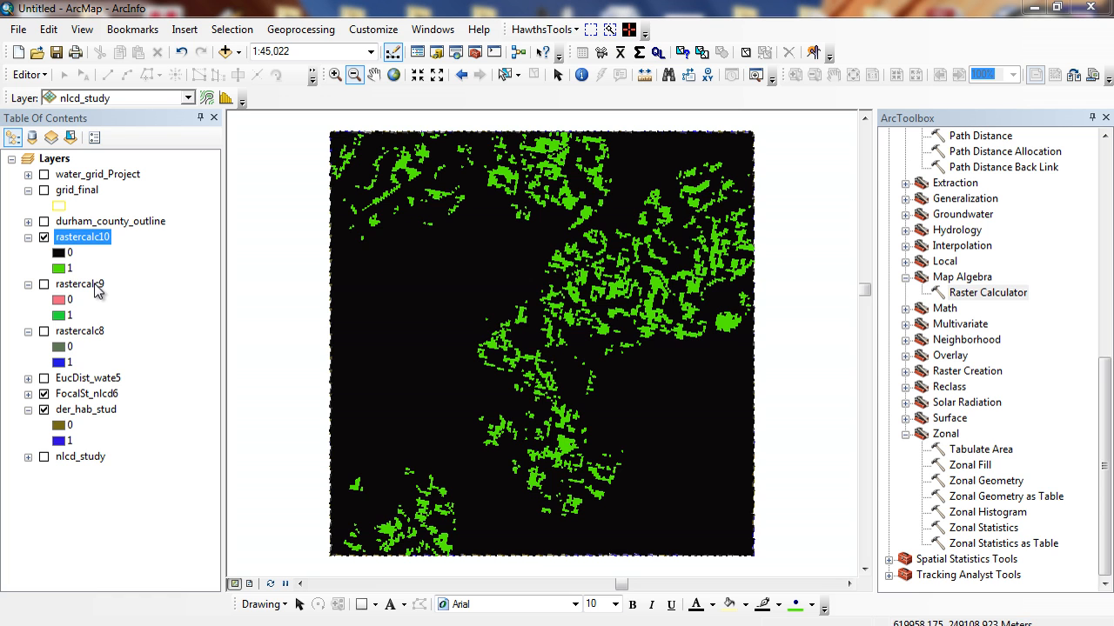
mouse_move(101, 384)
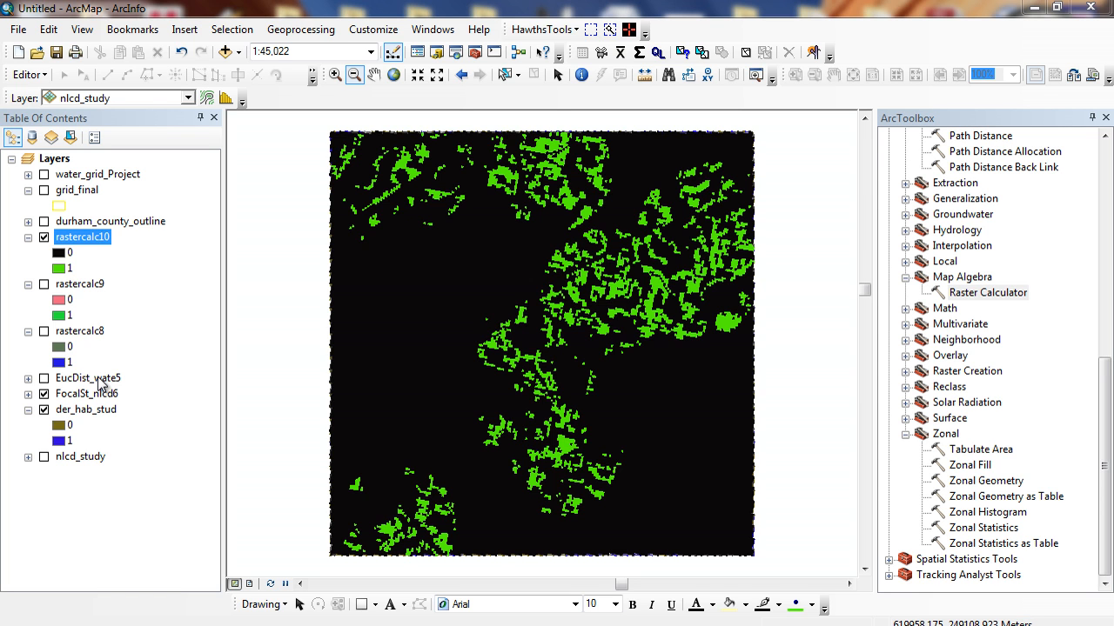
mouse_move(445, 257)
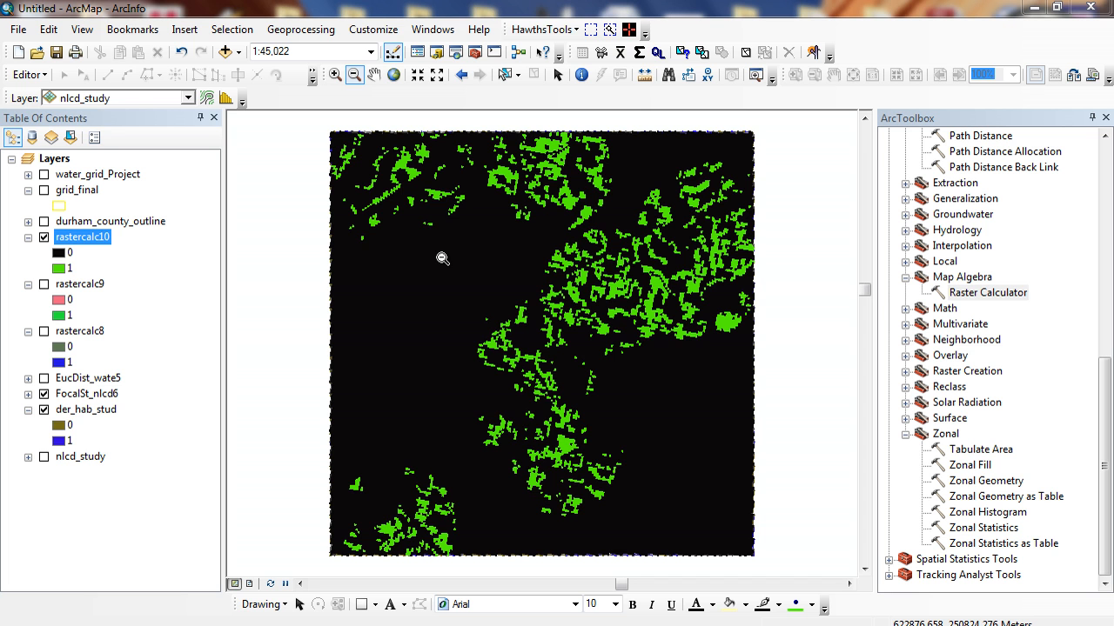
- Check rastercalc10's Source details and its attribute table counts (3725 suitable, 32238 unsuitable), then close them
right_click(84, 236)
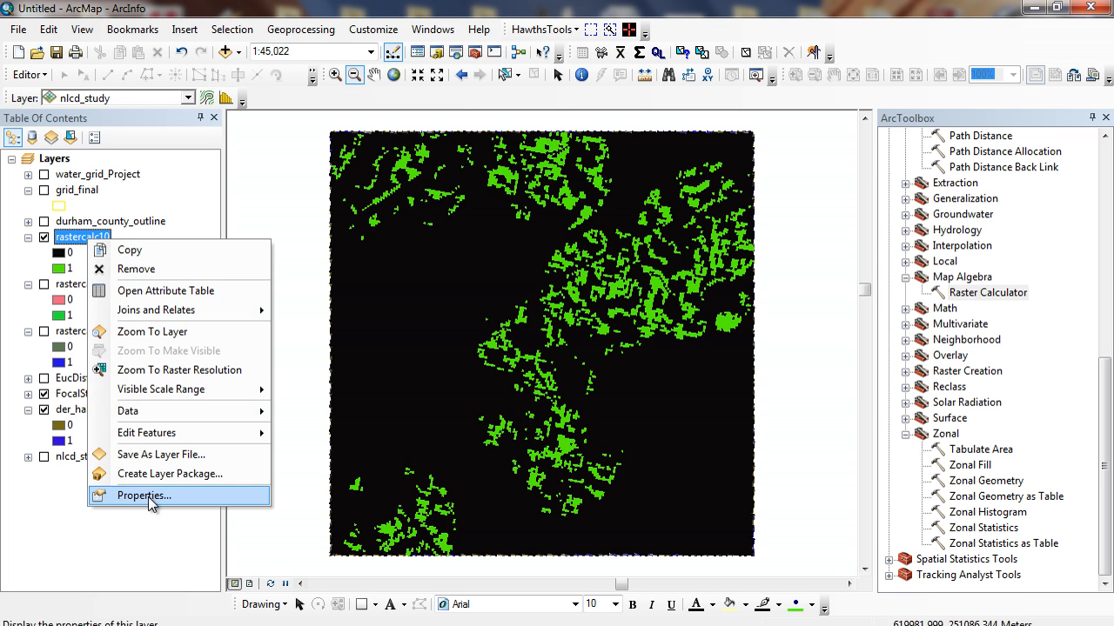
click(143, 494)
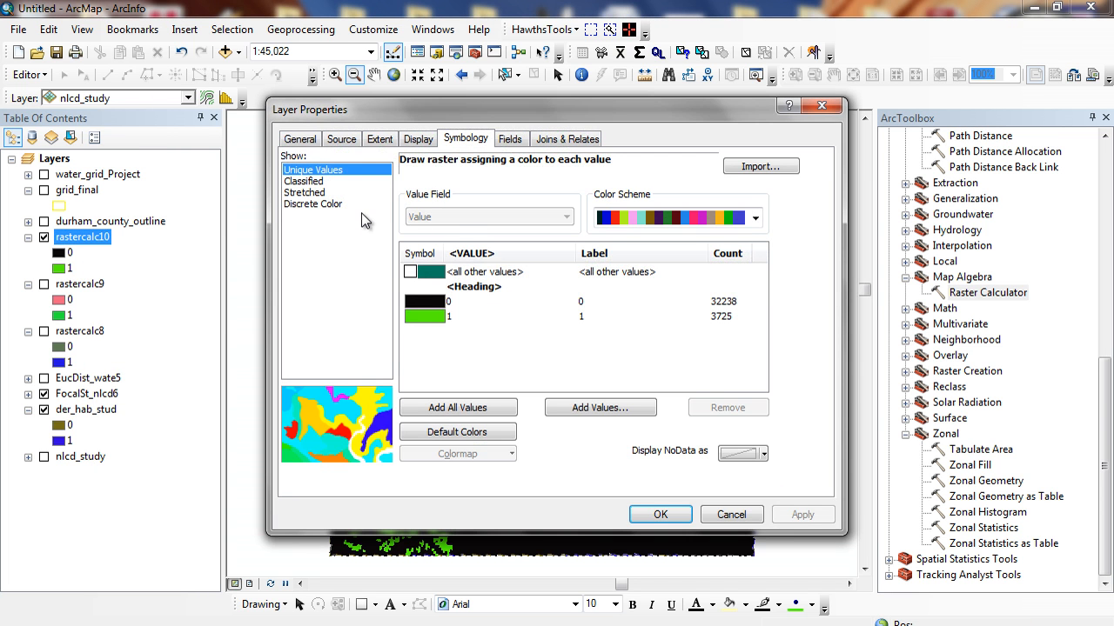
click(341, 139)
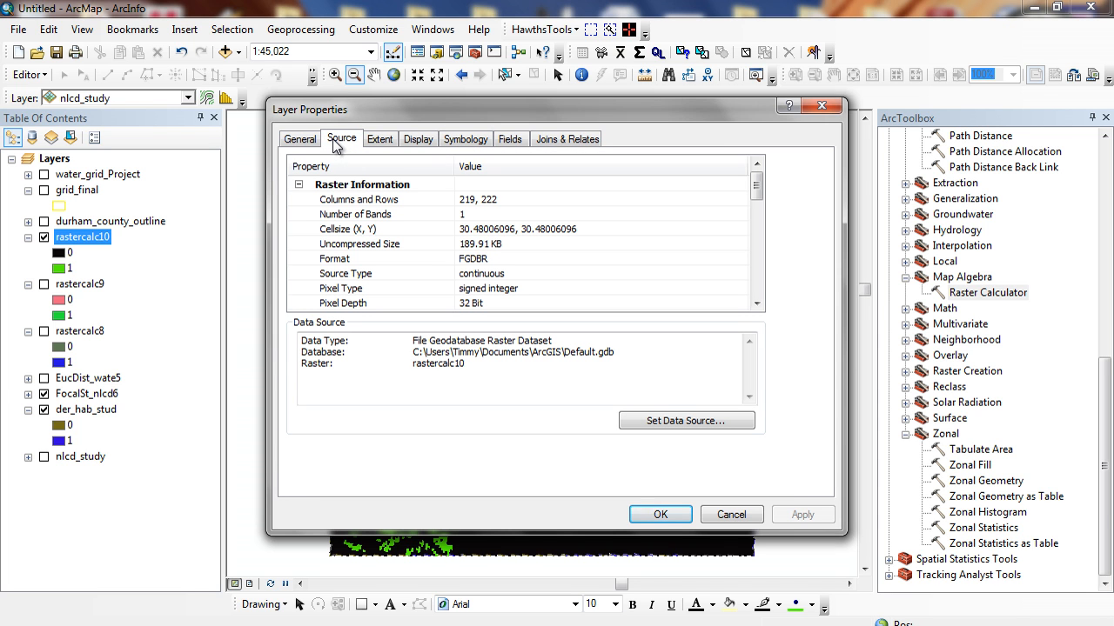
mouse_move(477, 237)
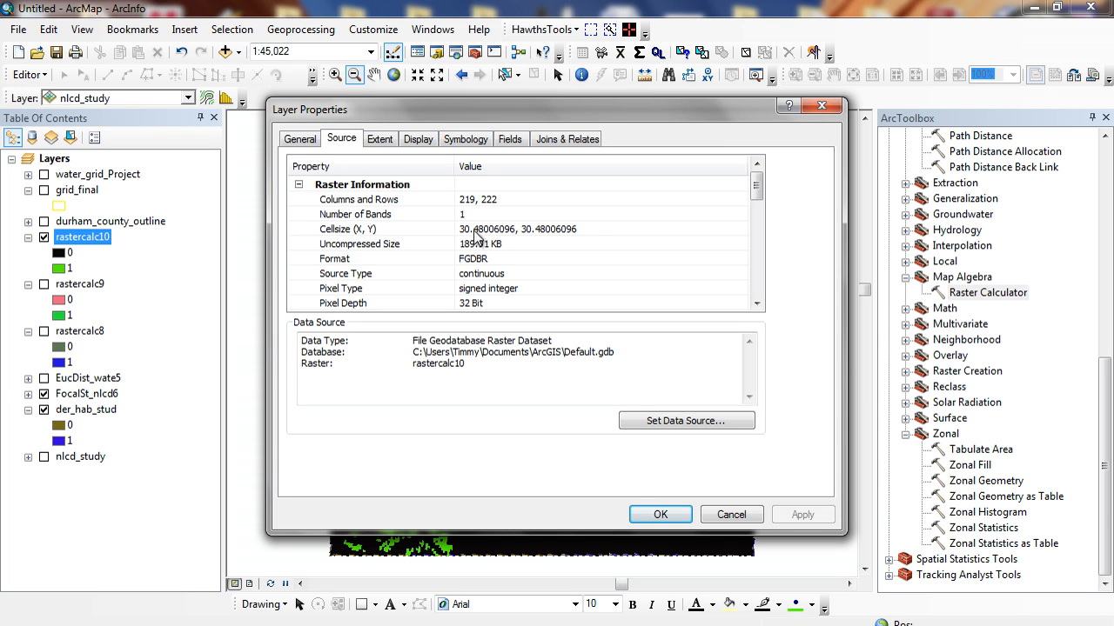
mouse_move(515, 211)
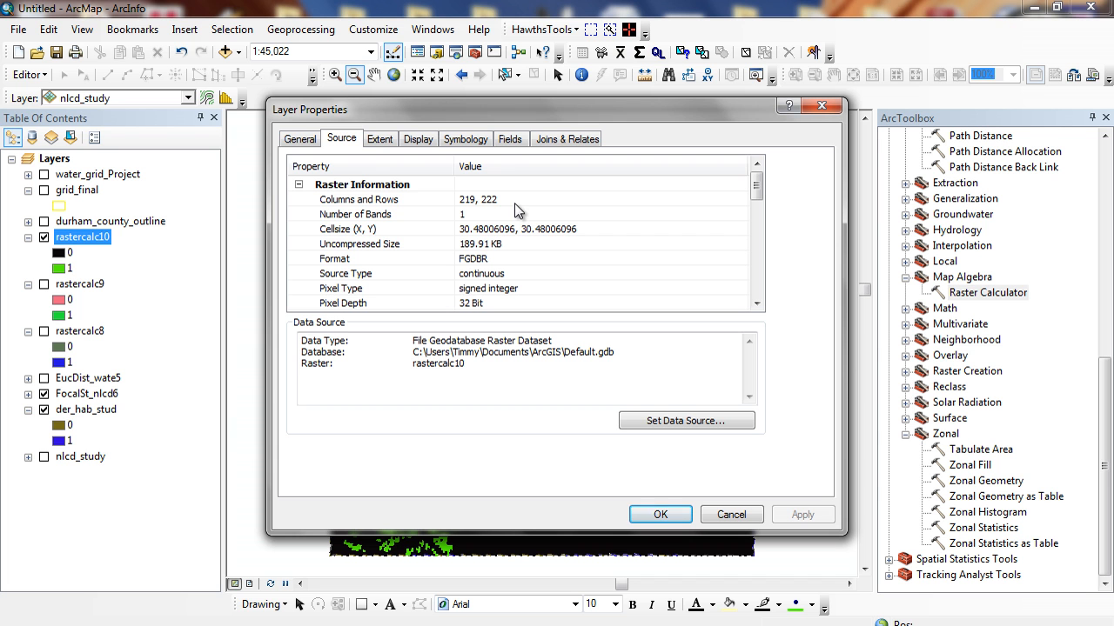
mouse_move(665, 477)
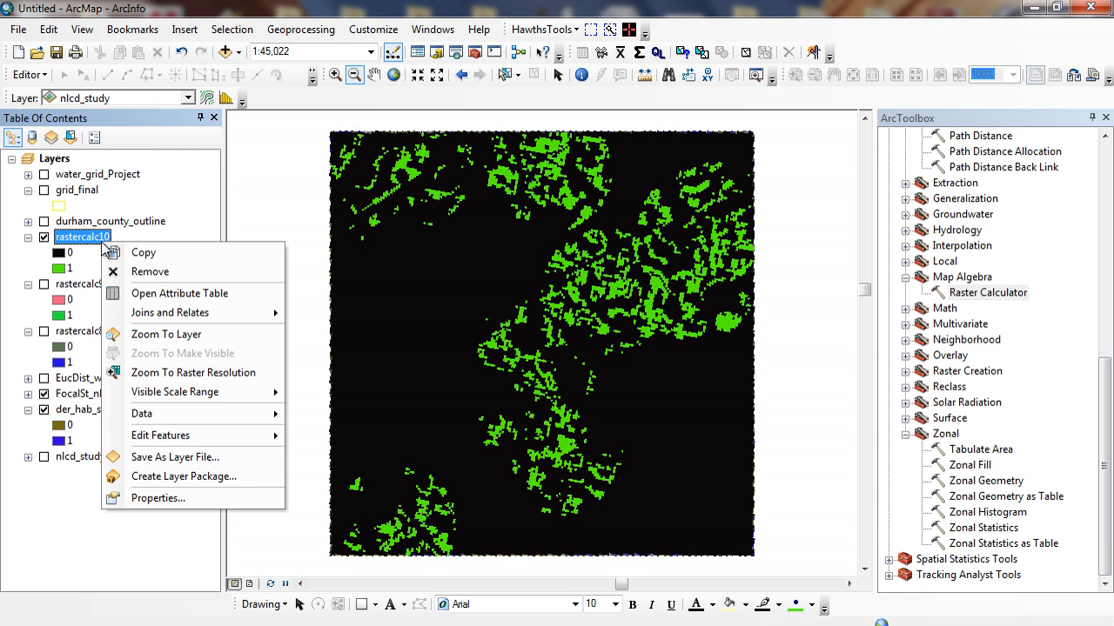
click(179, 293)
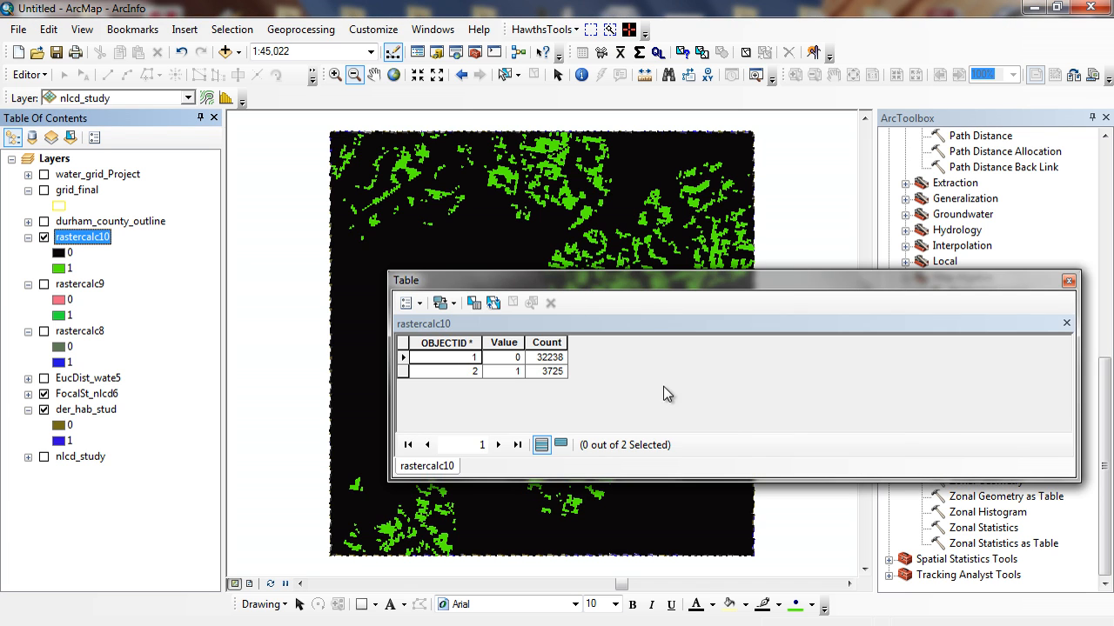
mouse_move(540, 390)
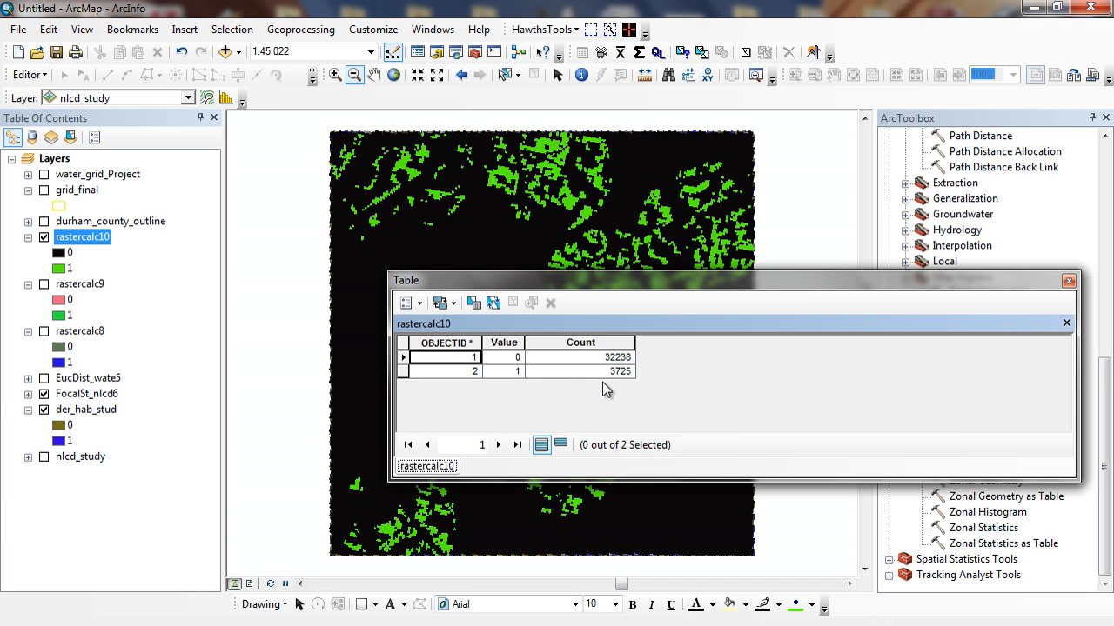
mouse_move(633, 387)
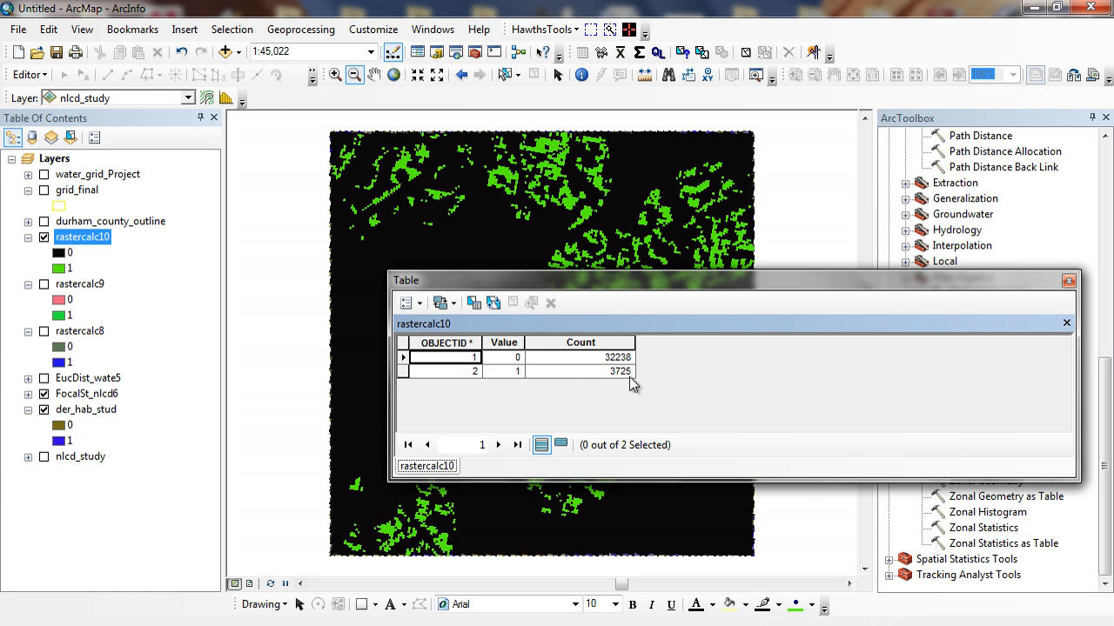
mouse_move(513, 369)
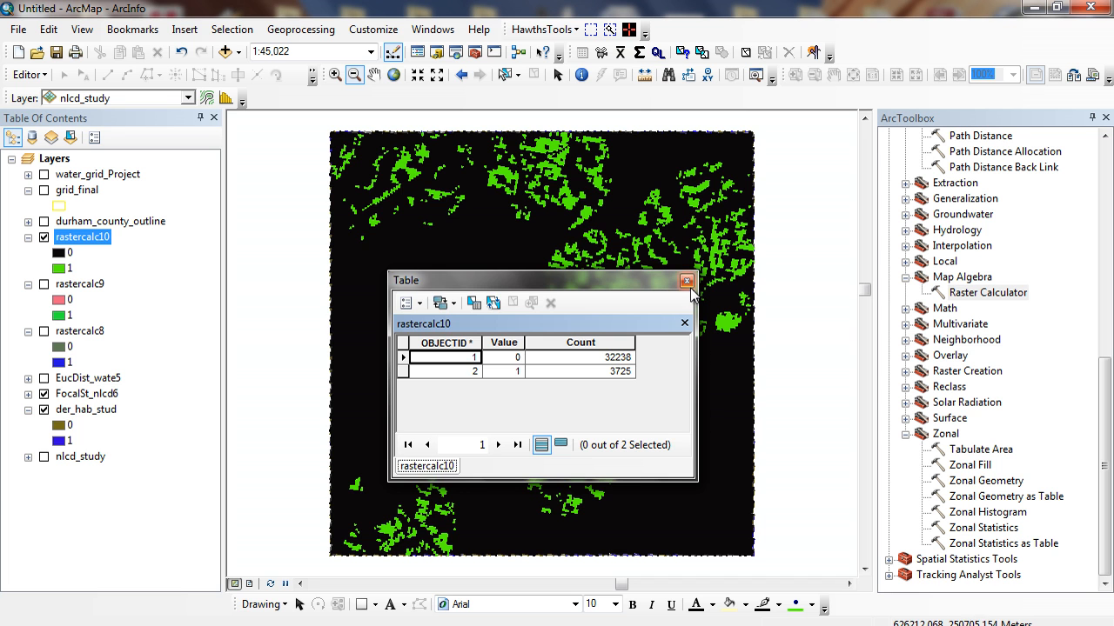
click(685, 282)
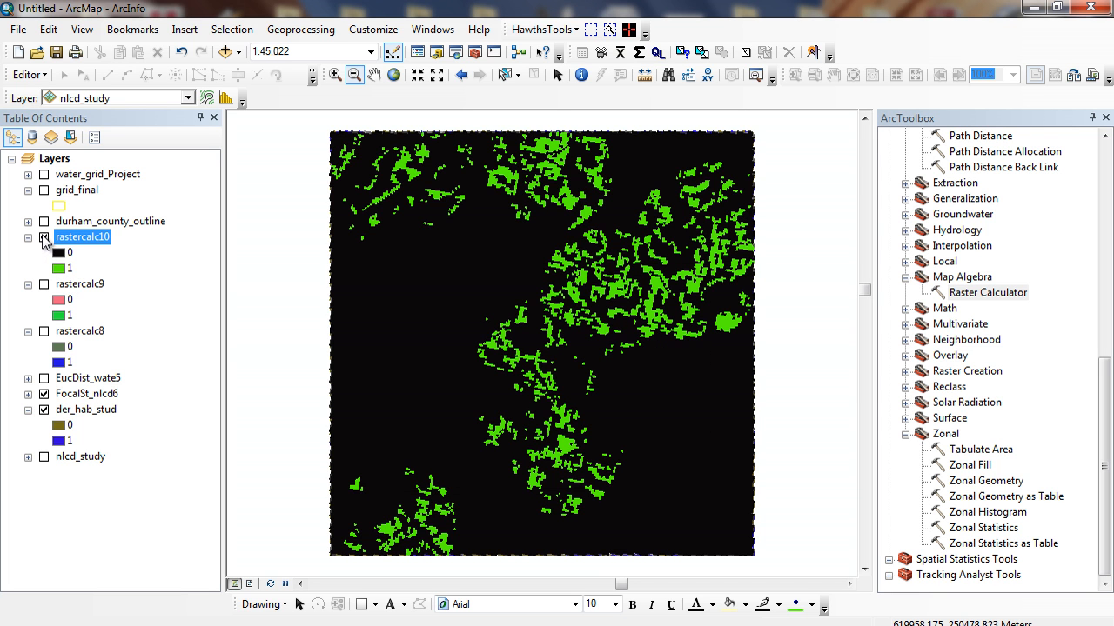
- Hide the Boolean raster and sum rastercalc9 + rastercalc8 + der_hab_stud in the Raster Calculator
click(45, 236)
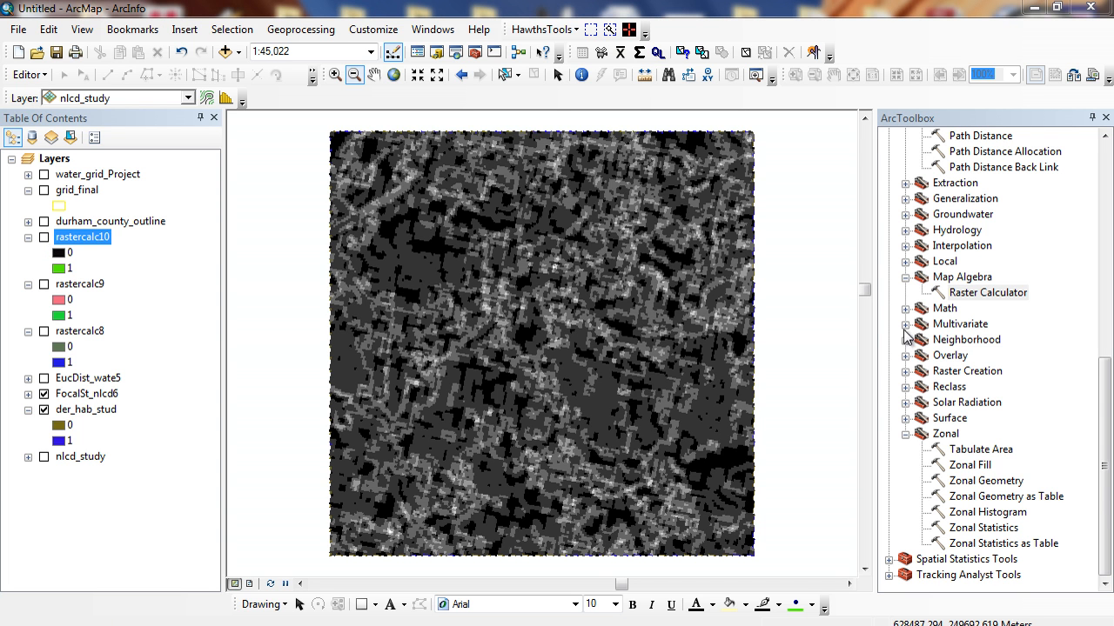
mouse_move(988, 299)
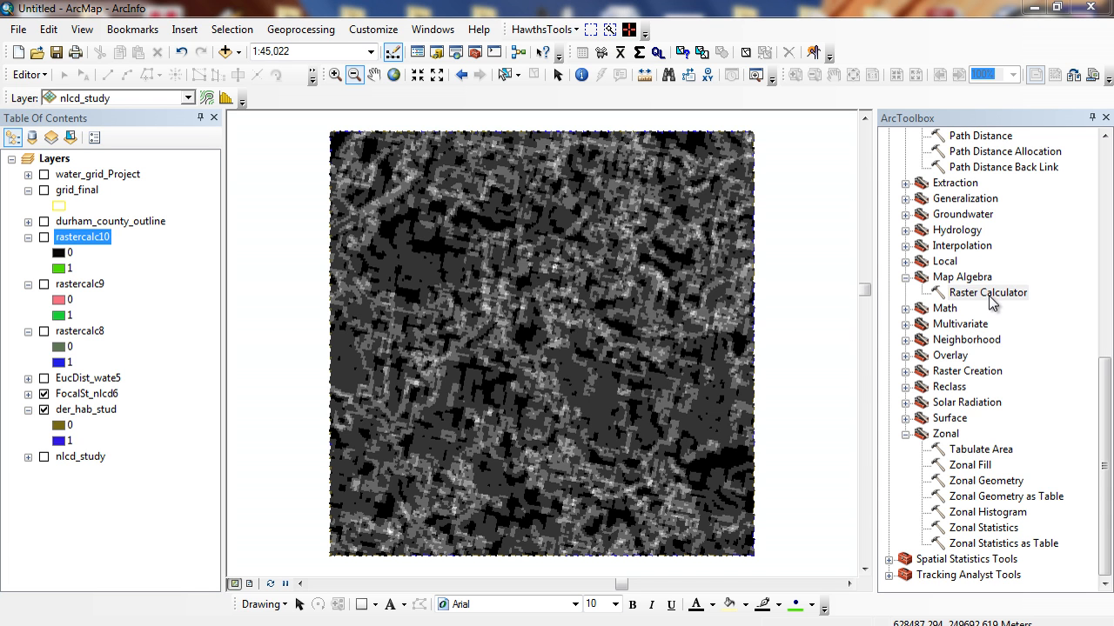
double_click(989, 293)
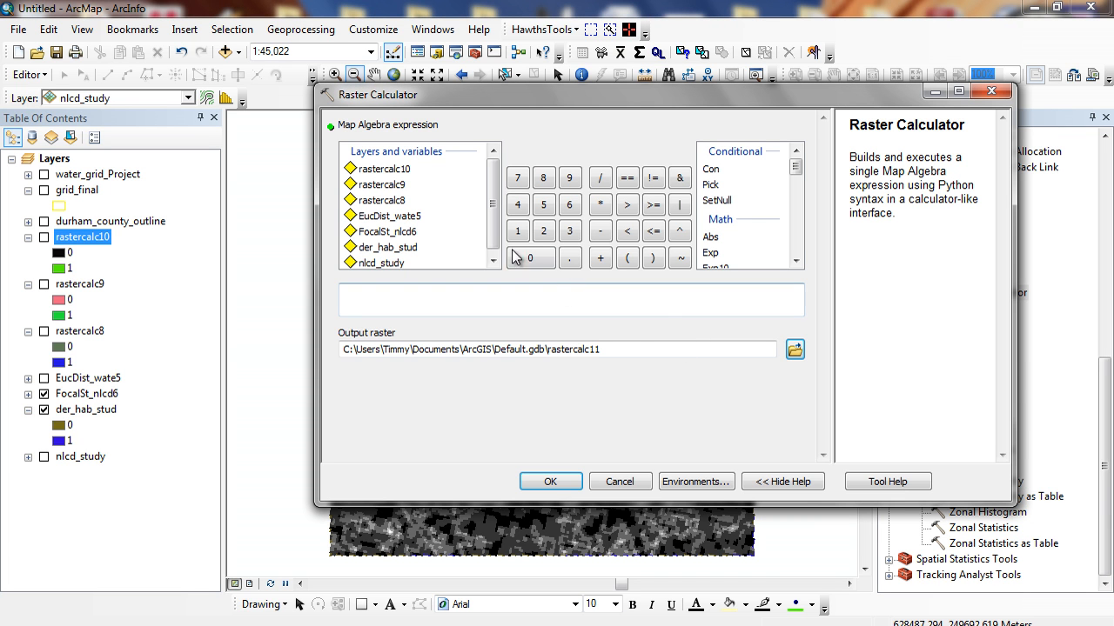
click(383, 184)
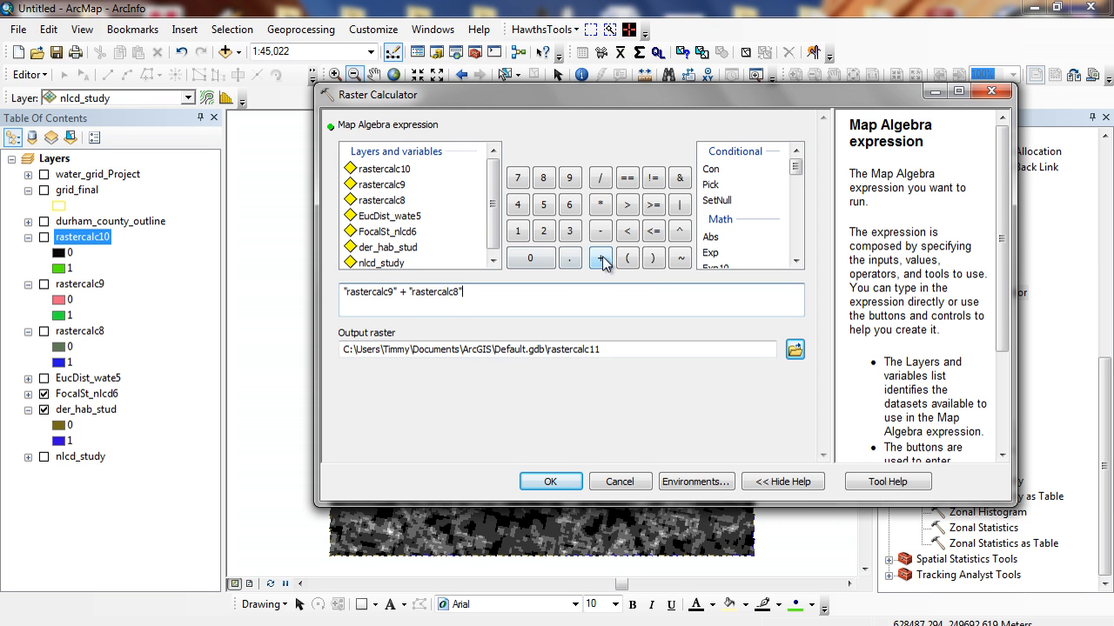
click(599, 258)
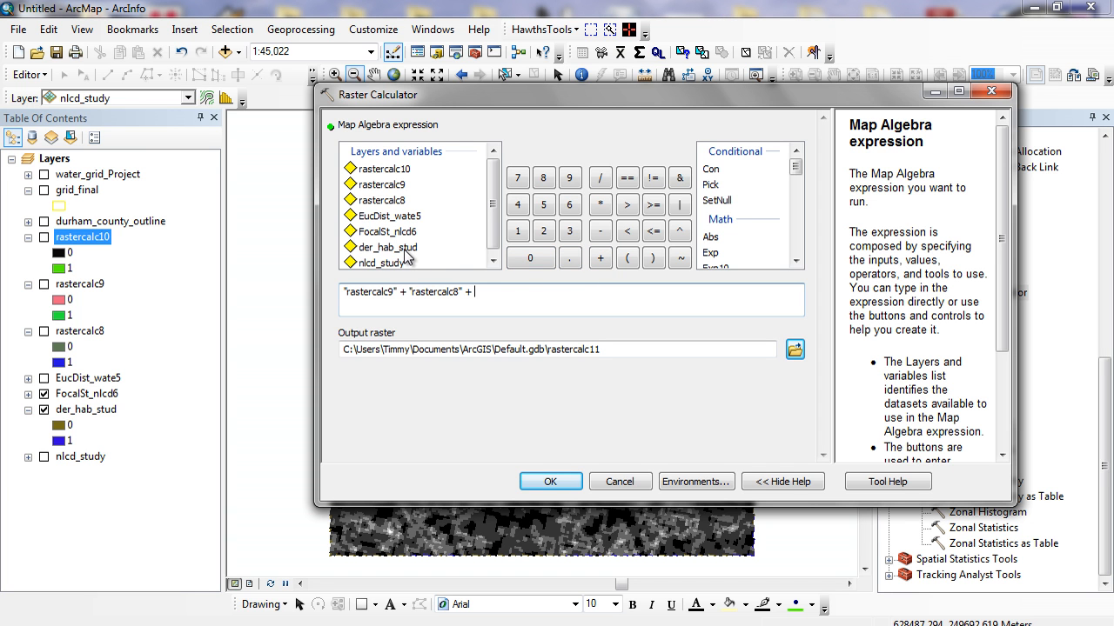
click(550, 480)
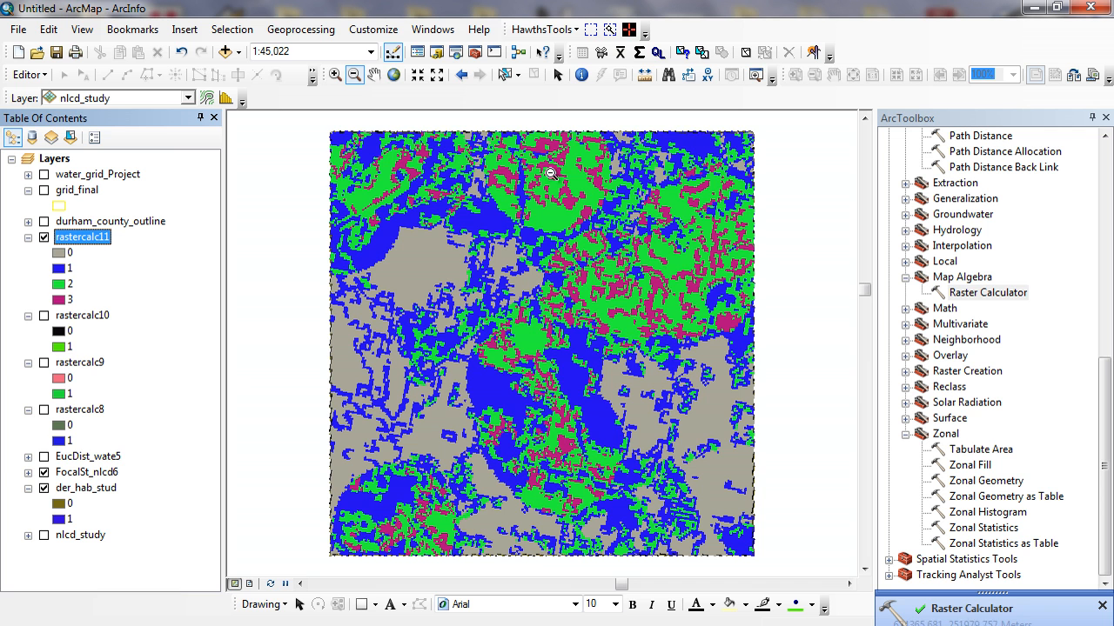
mouse_move(69, 348)
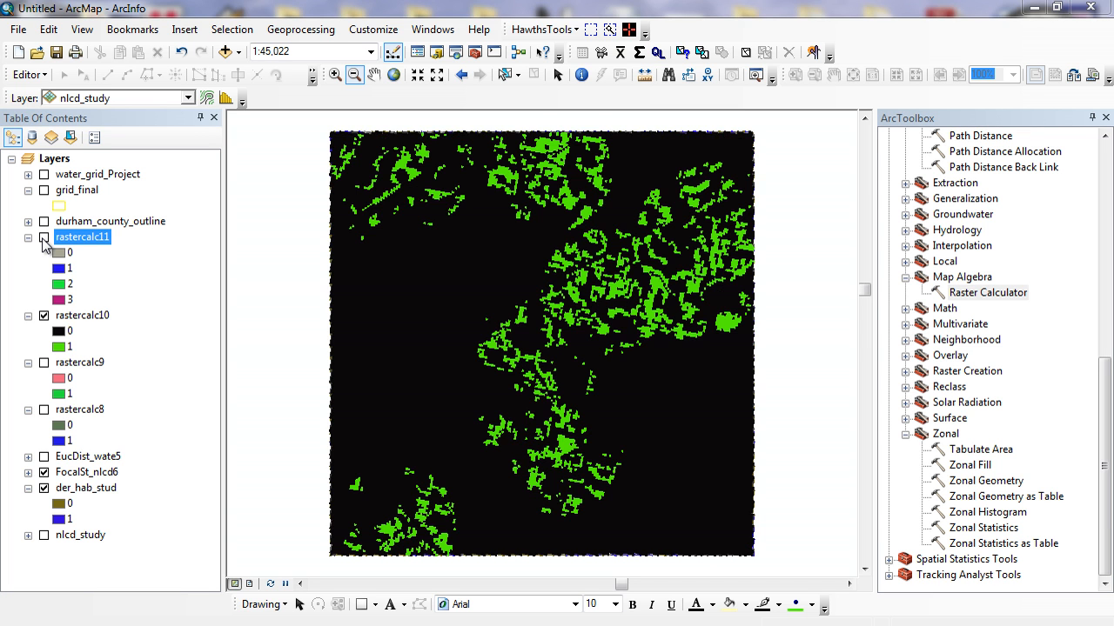
- Toggle rastercalc11 visible then hidden again so the Boolean raster shows for comparison
click(44, 237)
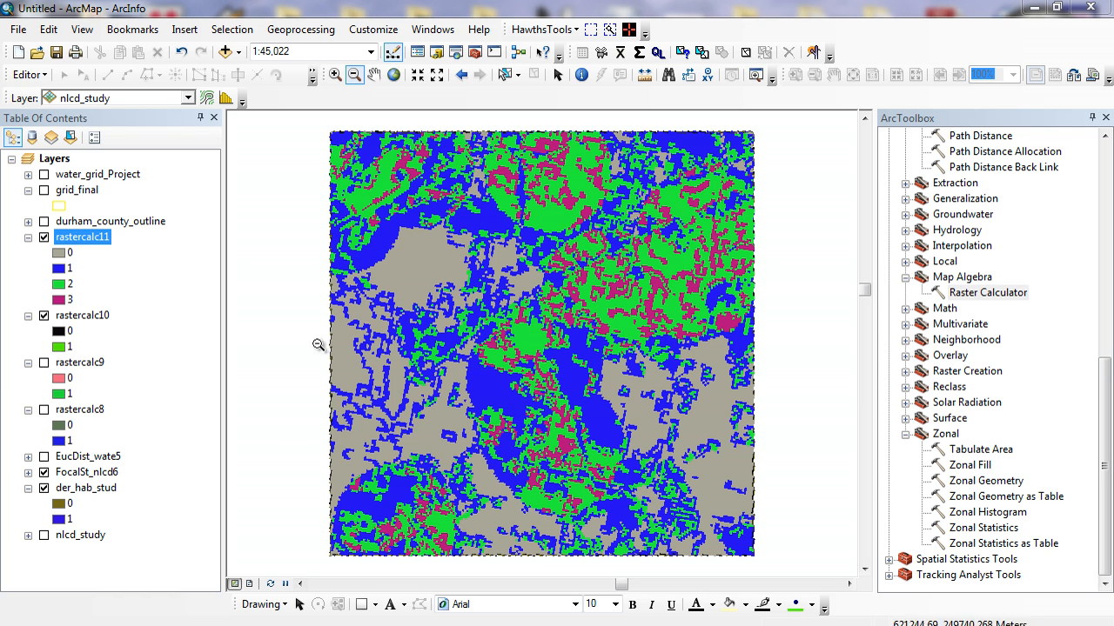
mouse_move(108, 331)
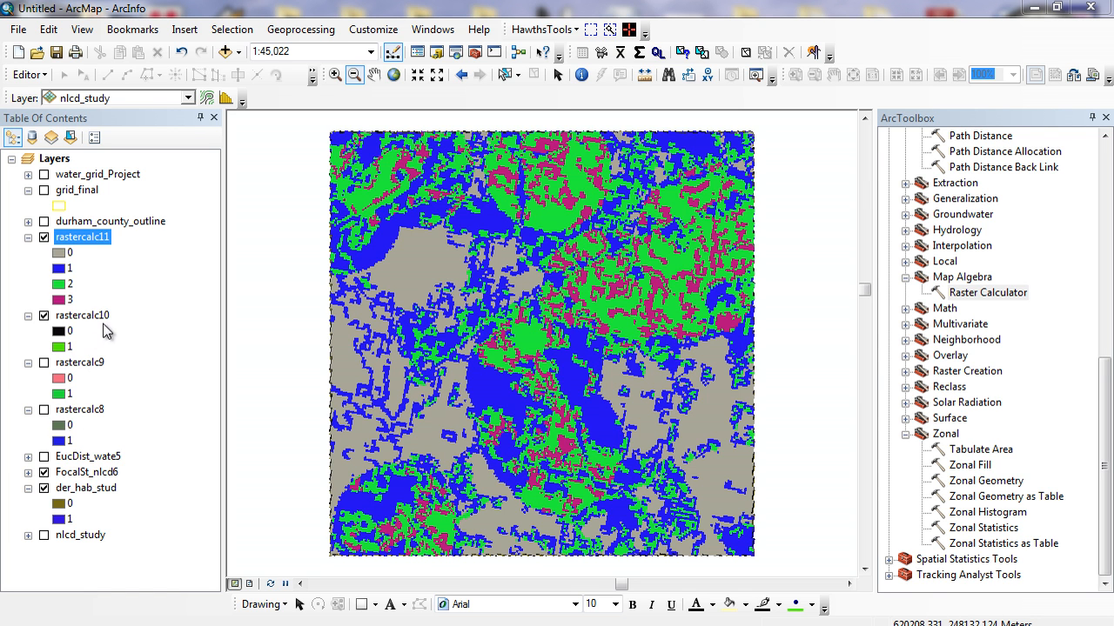
mouse_move(108, 362)
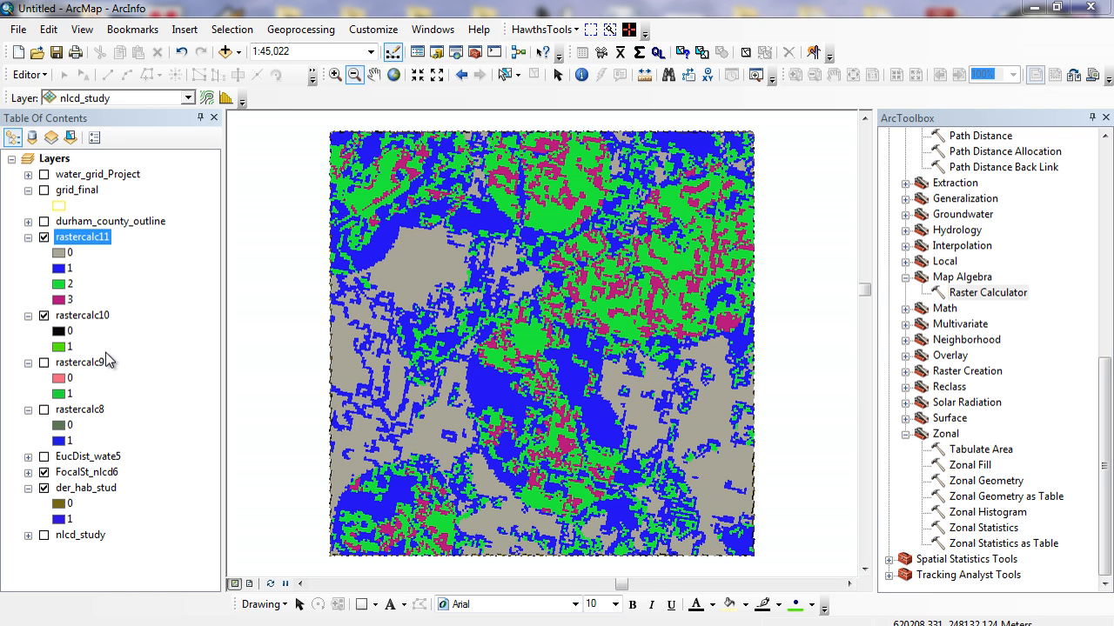
mouse_move(418, 261)
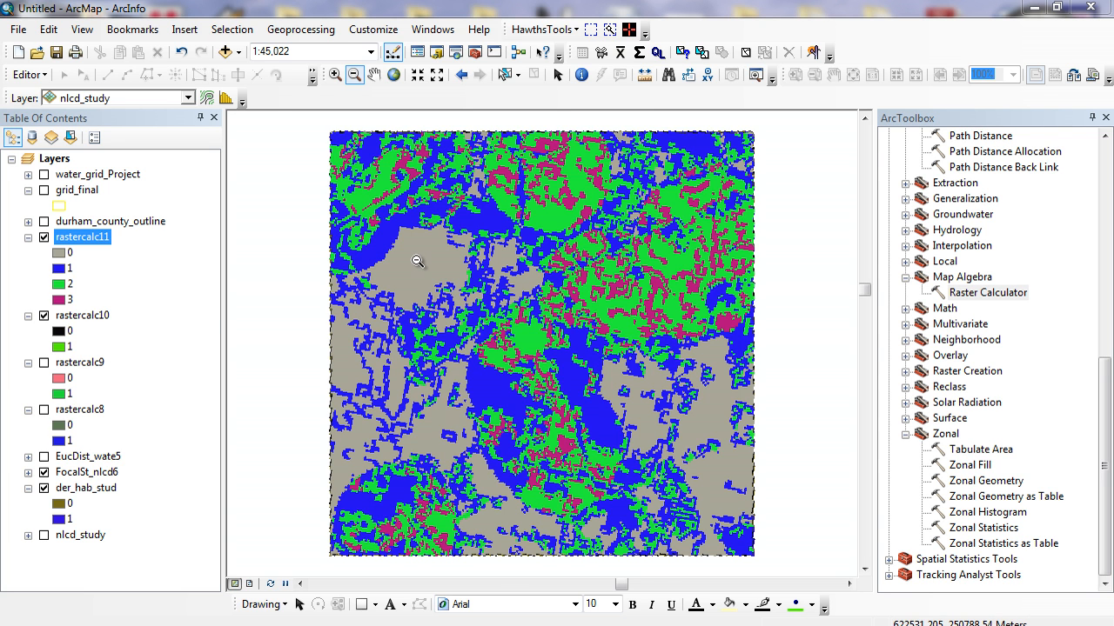
mouse_move(391, 223)
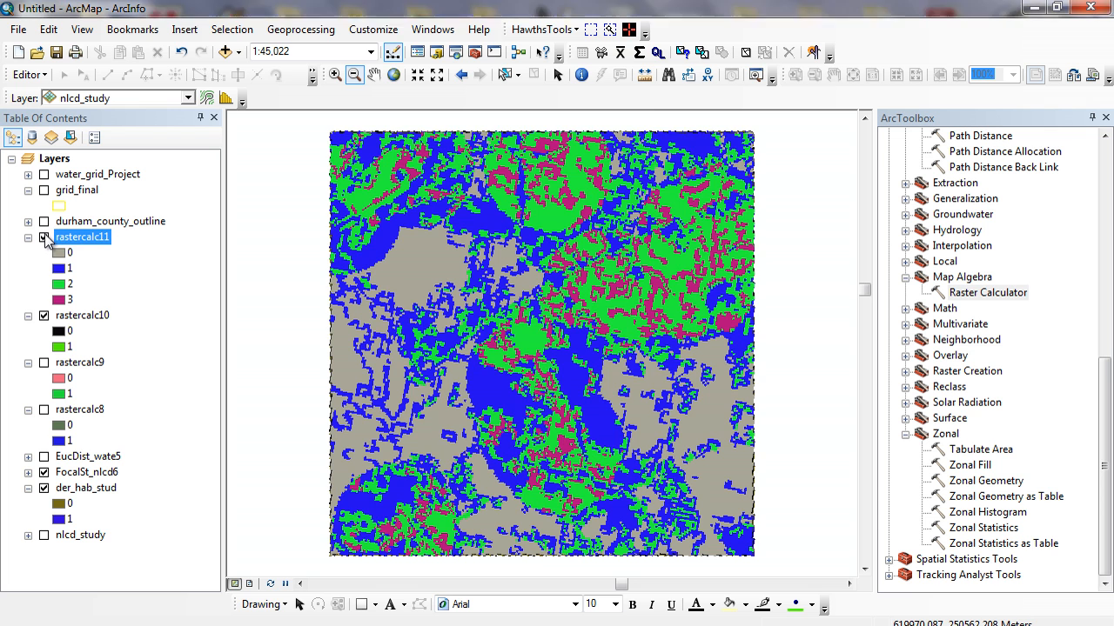
click(43, 236)
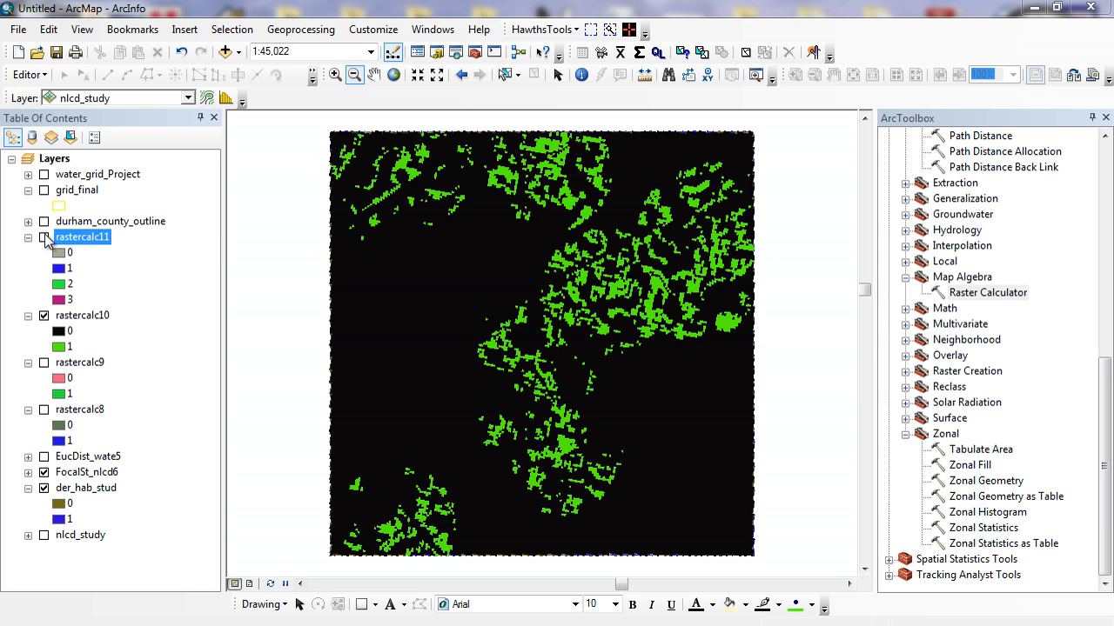